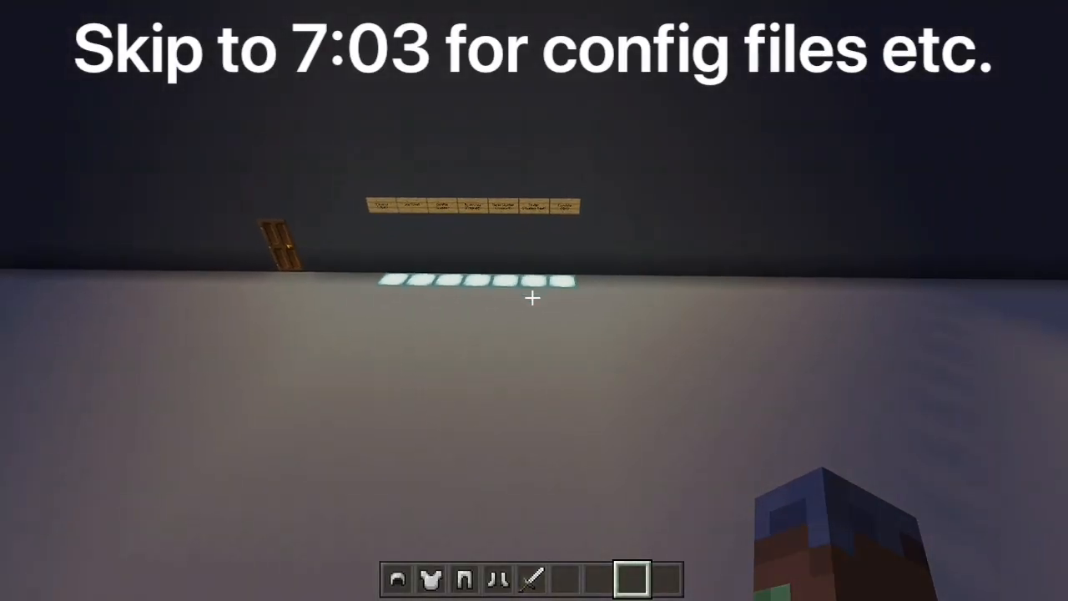
Reopen the Category selection menu, hover the Test entry, then bring up the Category creation form.
{"action": "key", "text": "t"}
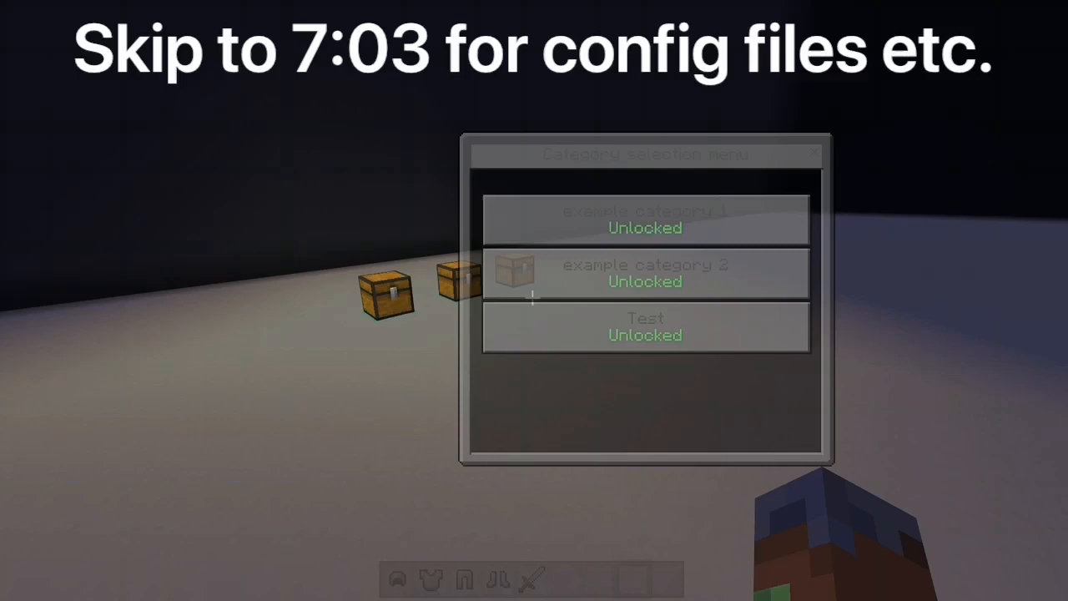
{"action": "left_click", "coordinate": [644, 273]}
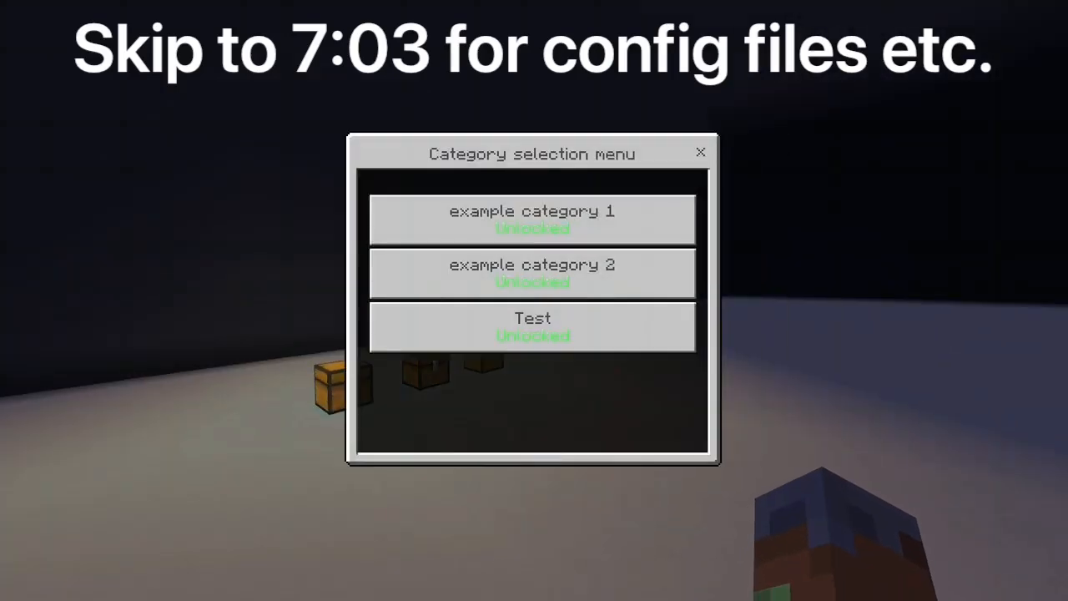
{"action": "left_click", "coordinate": [701, 152]}
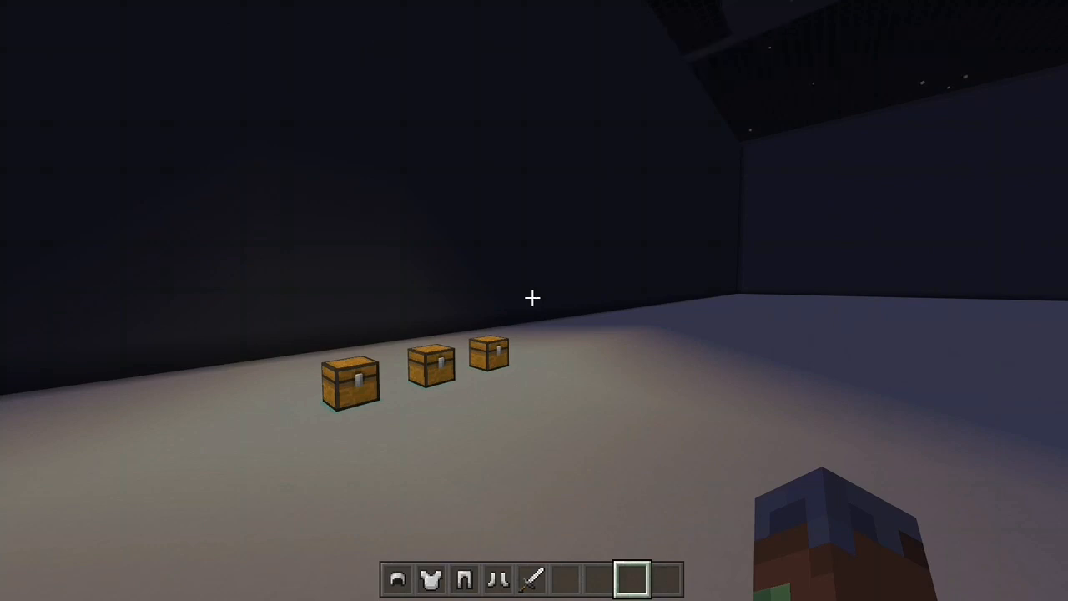
{"action": "mouse_move", "coordinate": [534, 301]}
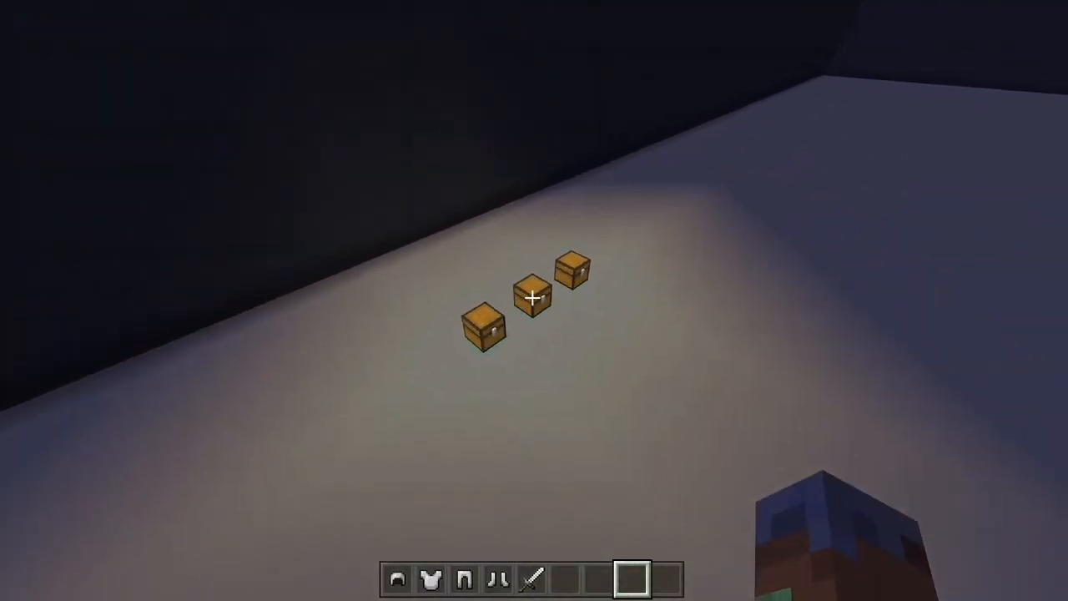
{"action": "mouse_move", "coordinate": [534, 300]}
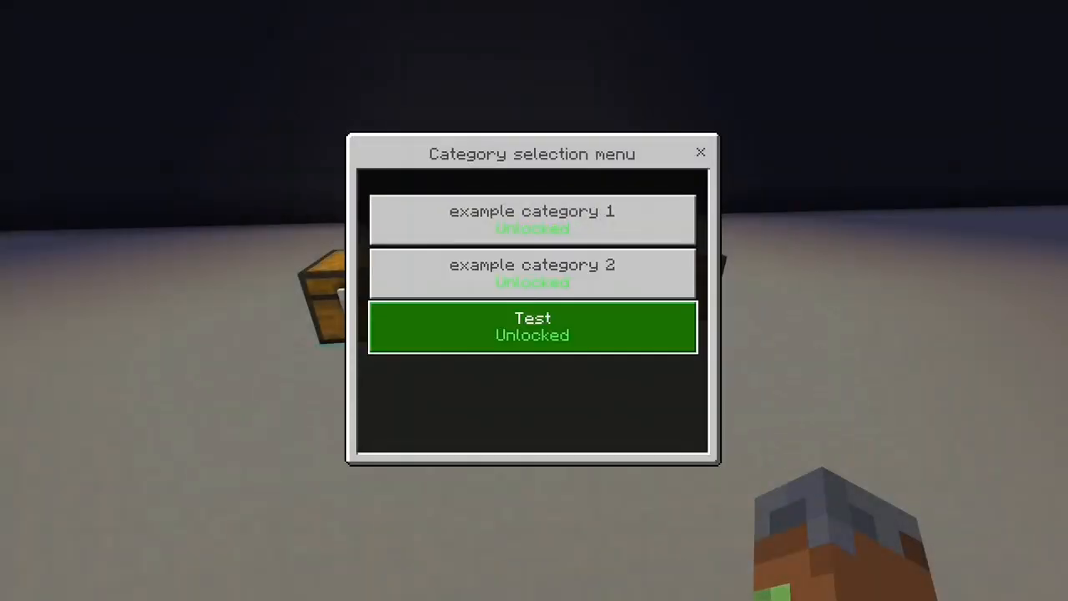
{"action": "left_click", "coordinate": [532, 273]}
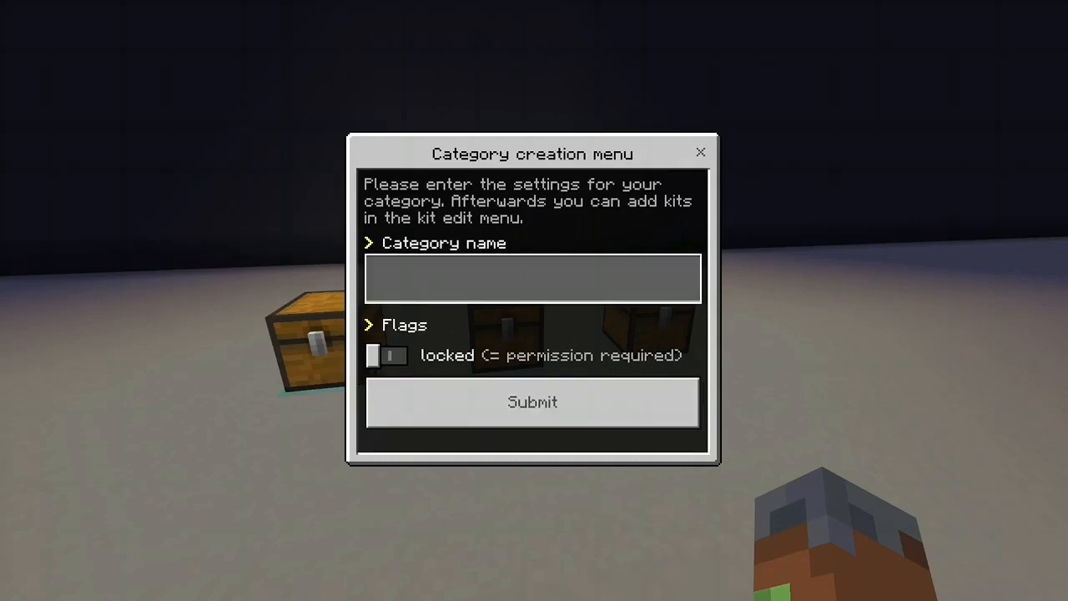
Enter PluginTutorial as the new category's name.
{"action": "left_click", "coordinate": [532, 277]}
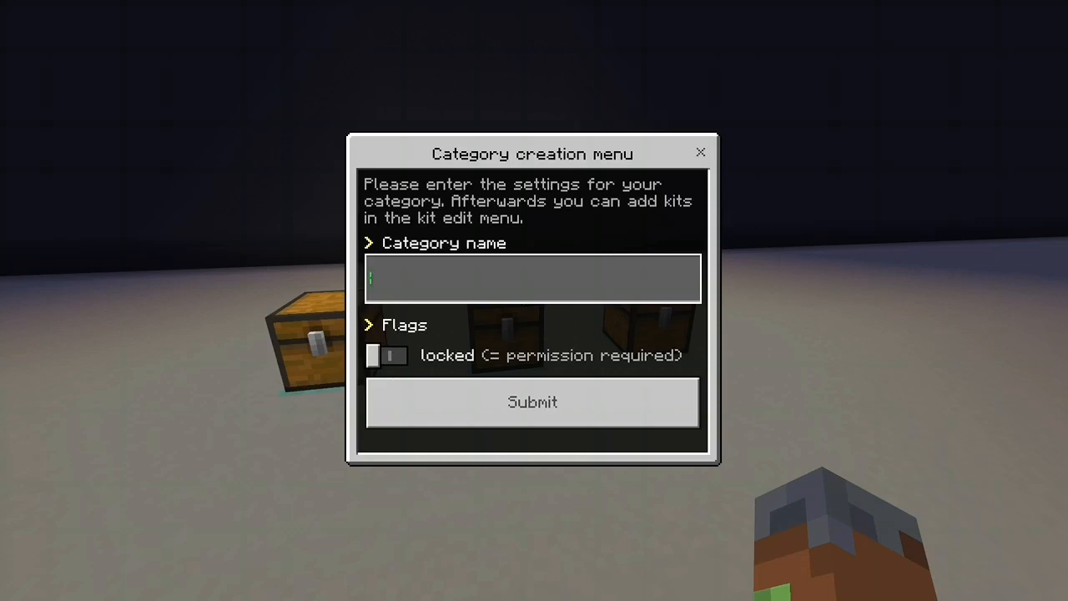
{"action": "type", "text": "PLugin"}
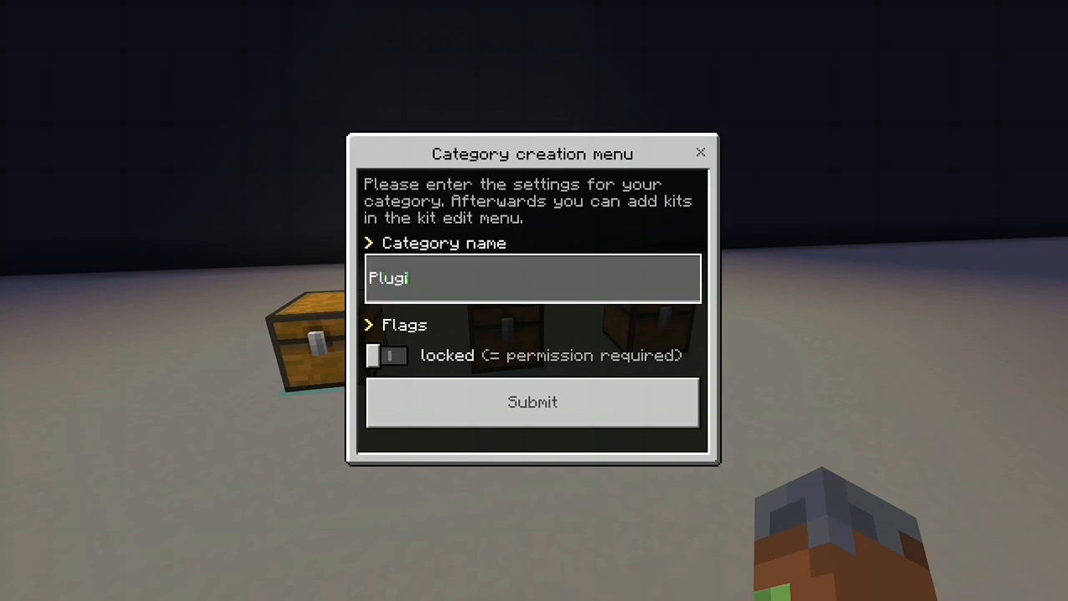
{"action": "type", "text": "nTutorial"}
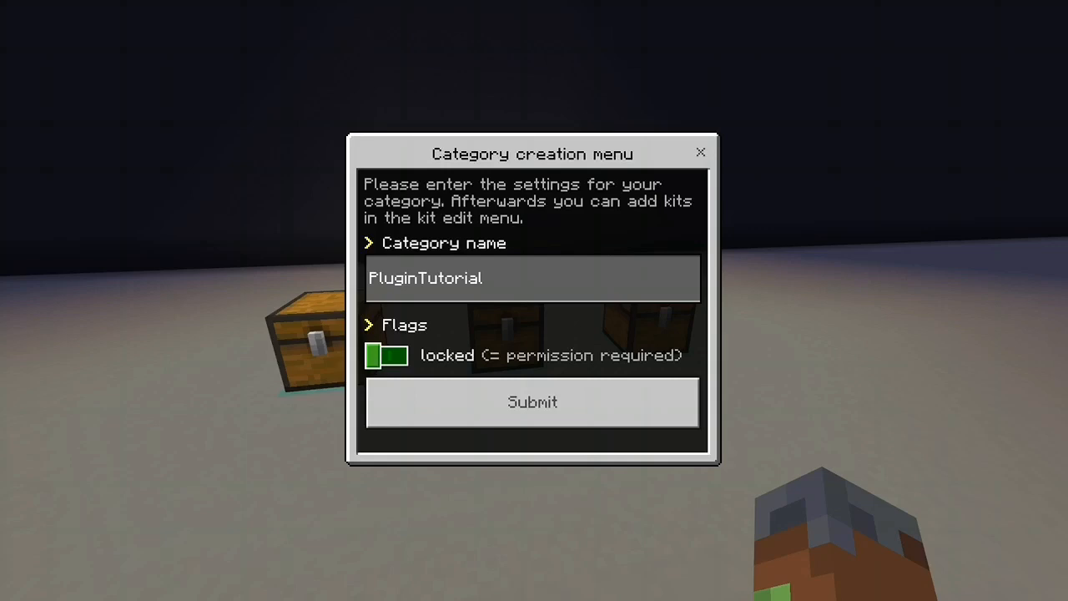
Leave the locked permission flag switched on and submit the PluginTutorial category.
{"action": "left_click", "coordinate": [389, 355]}
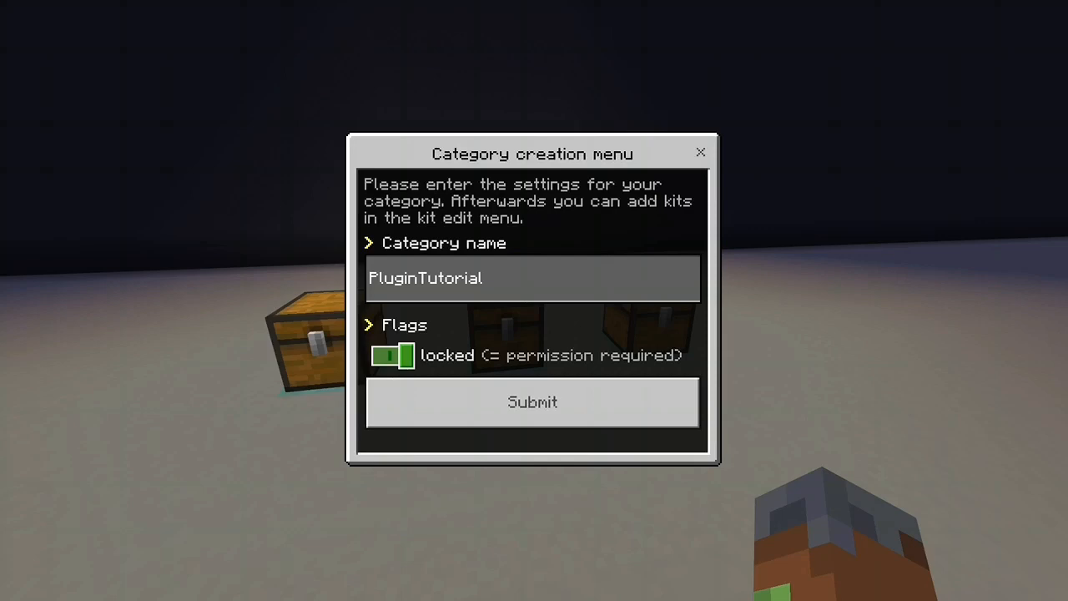
{"action": "left_click", "coordinate": [392, 354]}
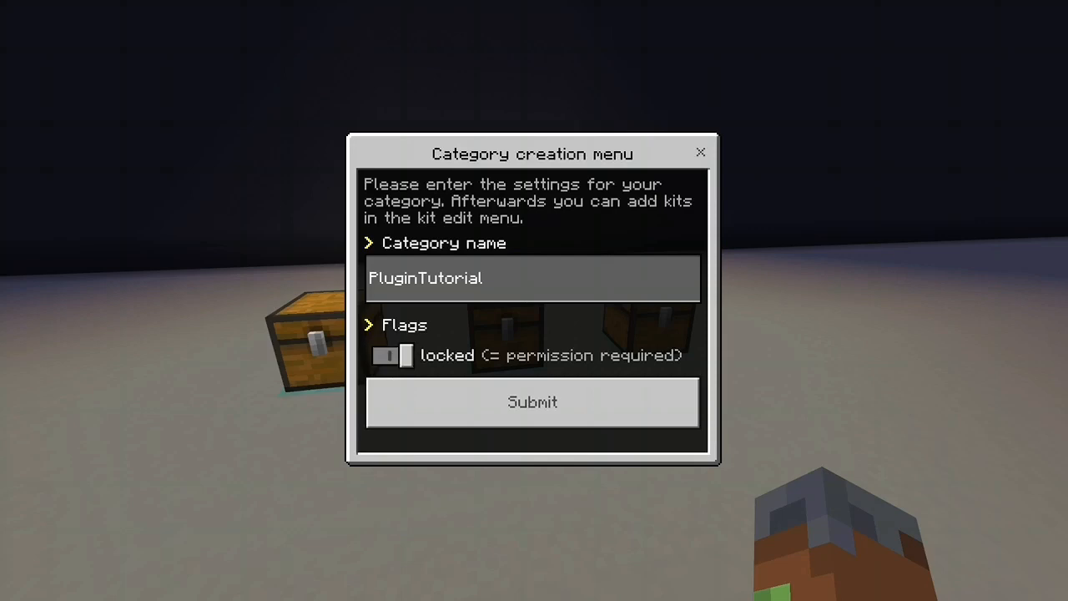
{"action": "left_click", "coordinate": [390, 356]}
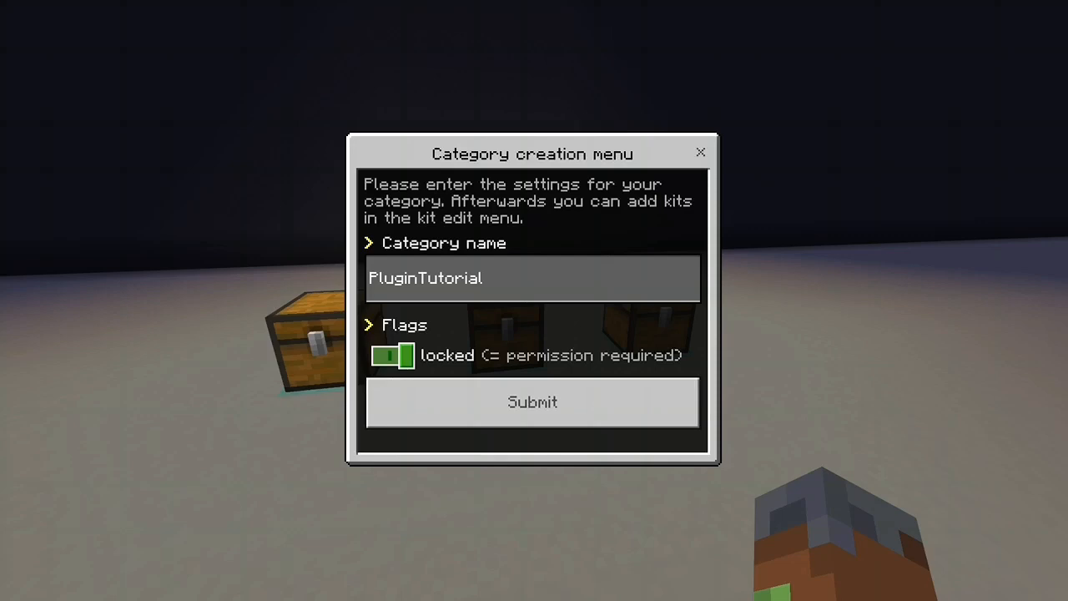
{"action": "left_click", "coordinate": [392, 356]}
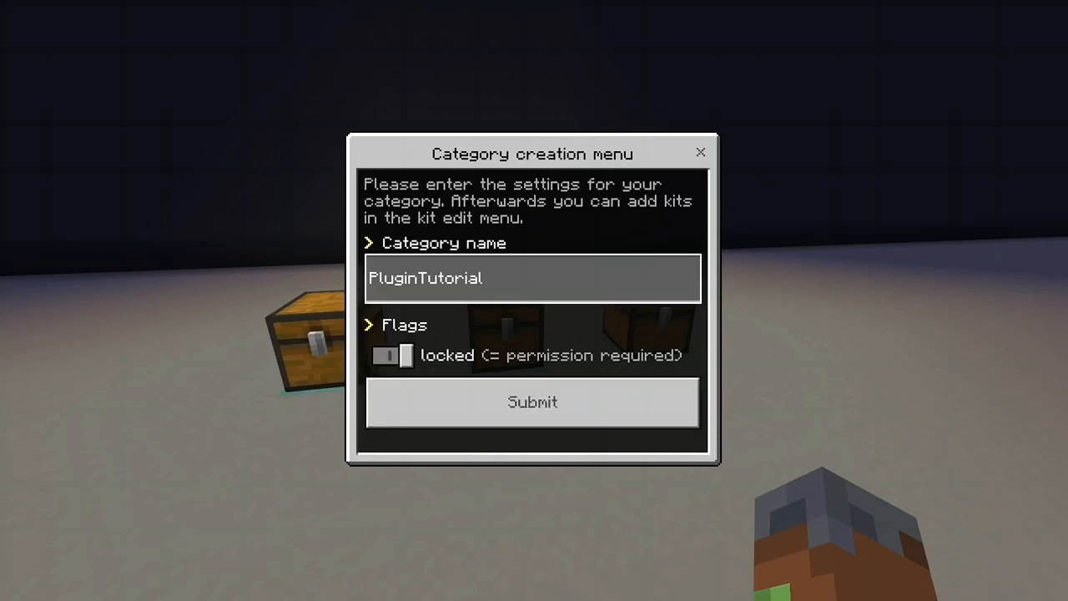
{"action": "left_click", "coordinate": [392, 355]}
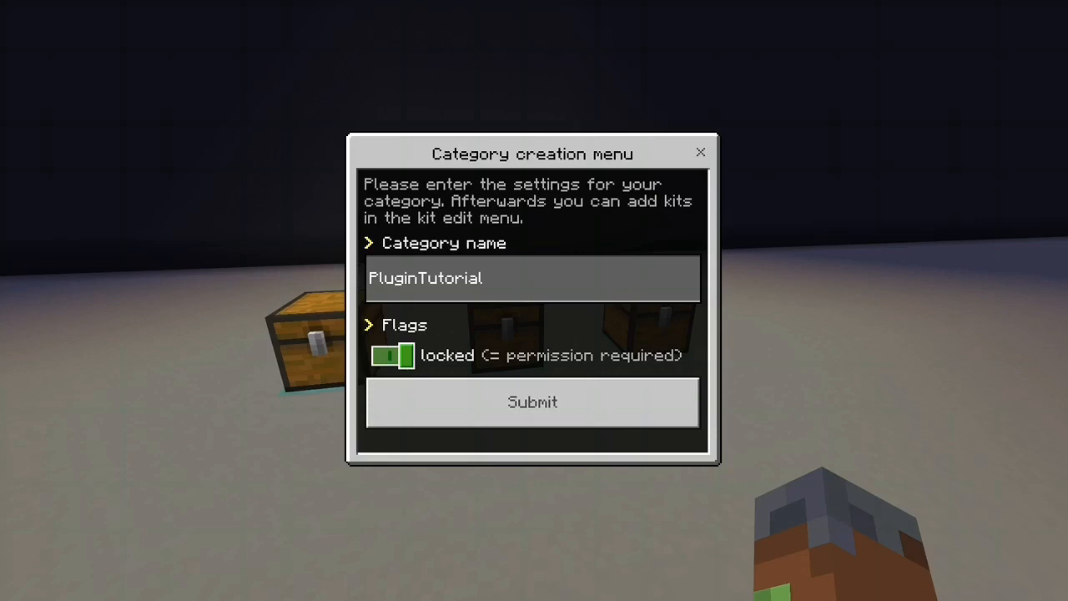
{"action": "left_click", "coordinate": [393, 355]}
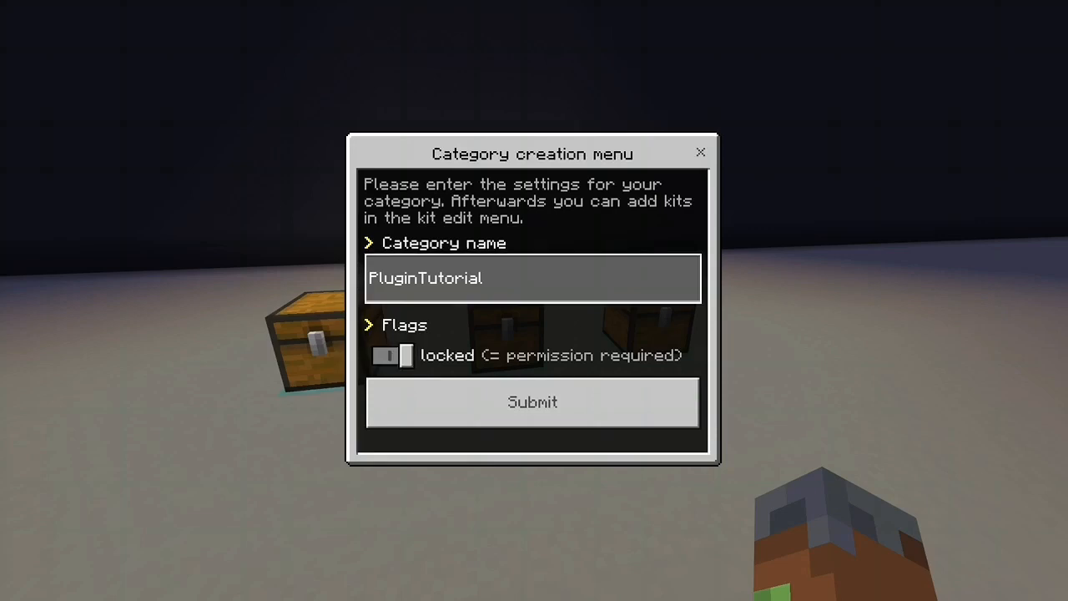
{"action": "left_click", "coordinate": [392, 355]}
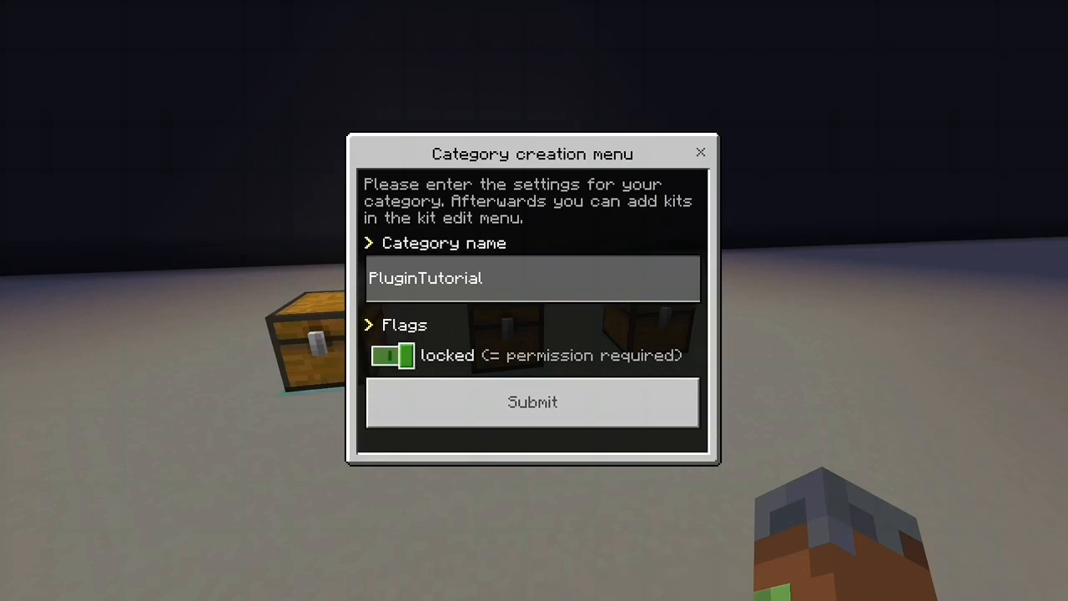
{"action": "left_click", "coordinate": [532, 403]}
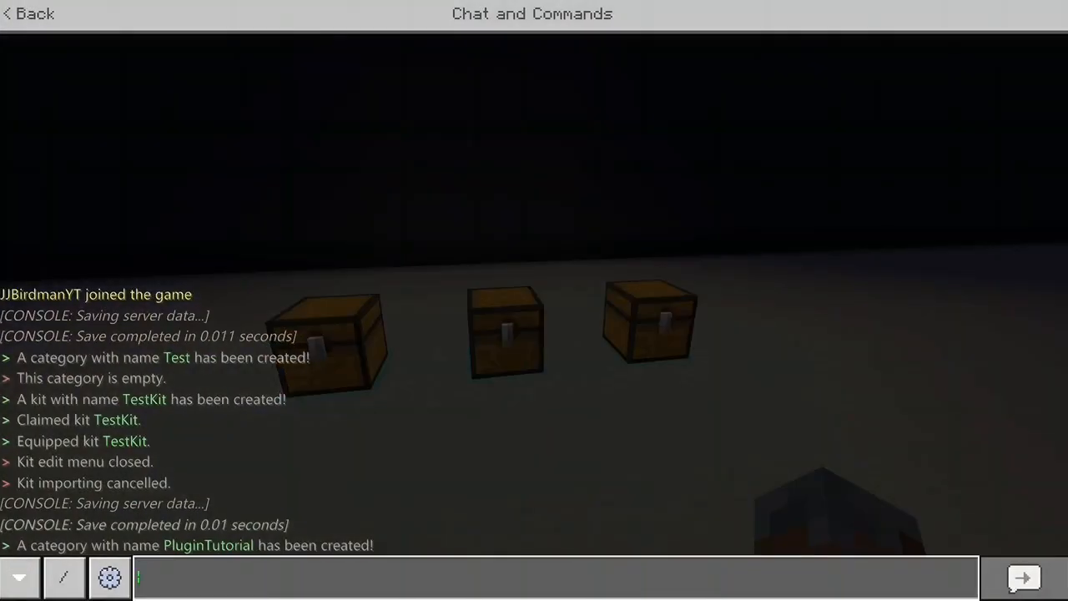
Run the /addkit command to bring up the kit creation form.
{"action": "type", "text": "/a"}
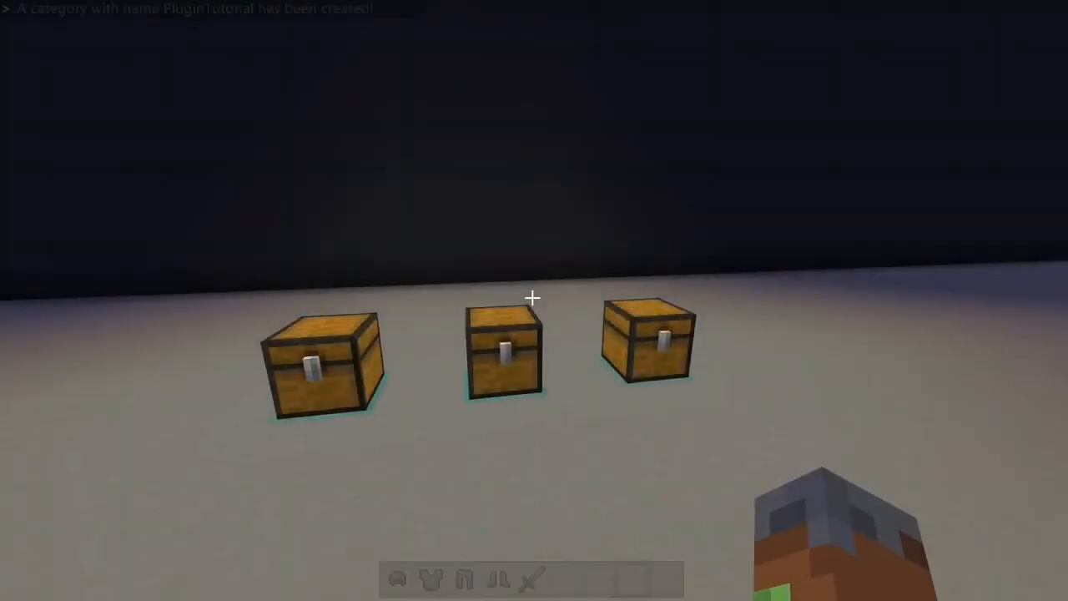
{"action": "key", "text": "e"}
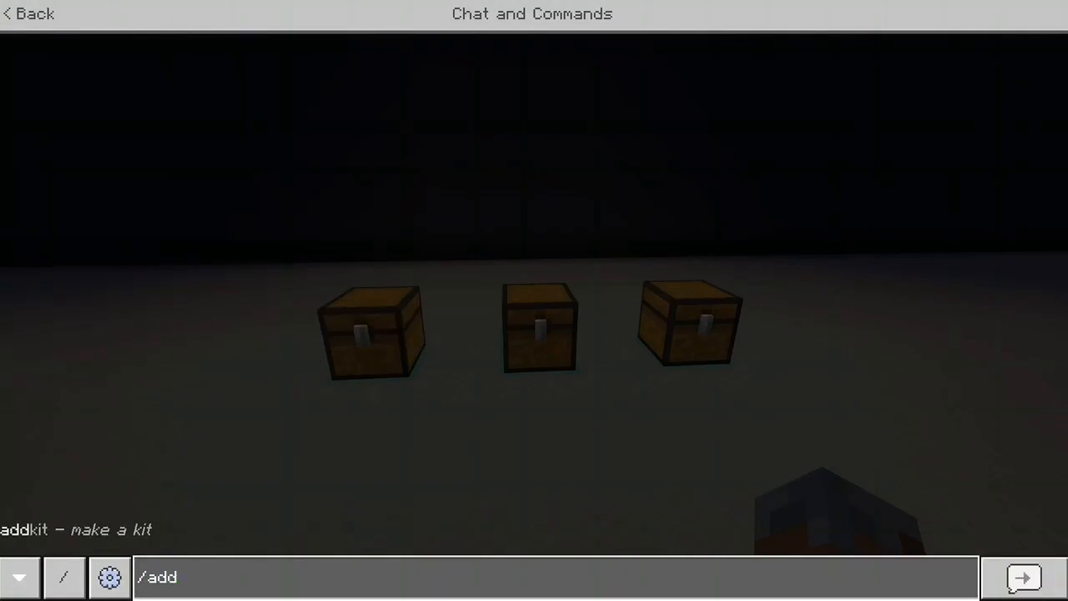
{"action": "type", "text": "kit"}
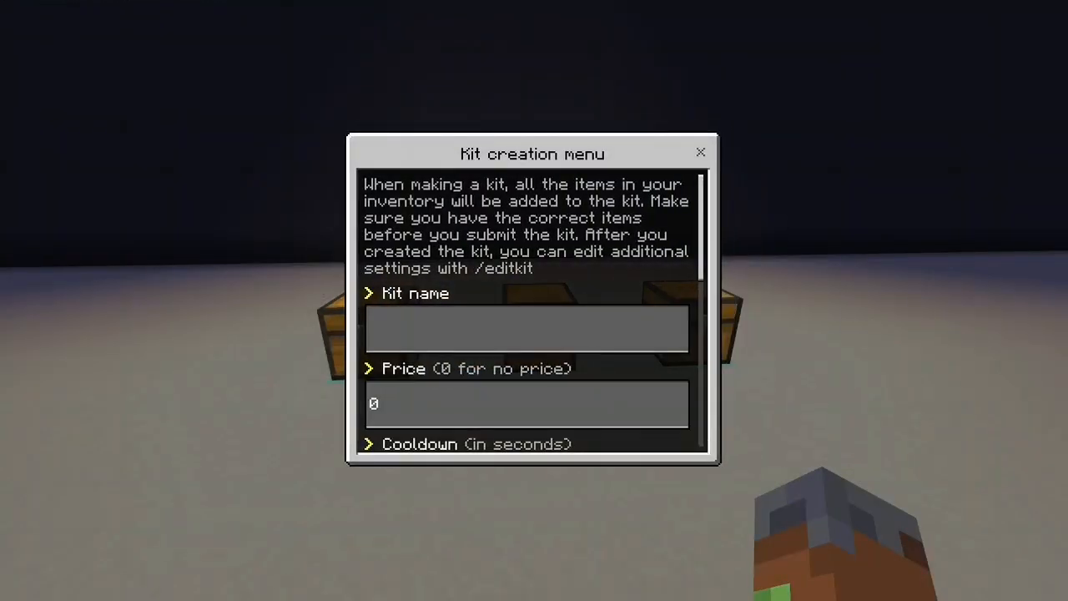
Enter Tutorial as the kit name.
{"action": "scroll", "scroll_direction": "down", "scroll_amount": 3}
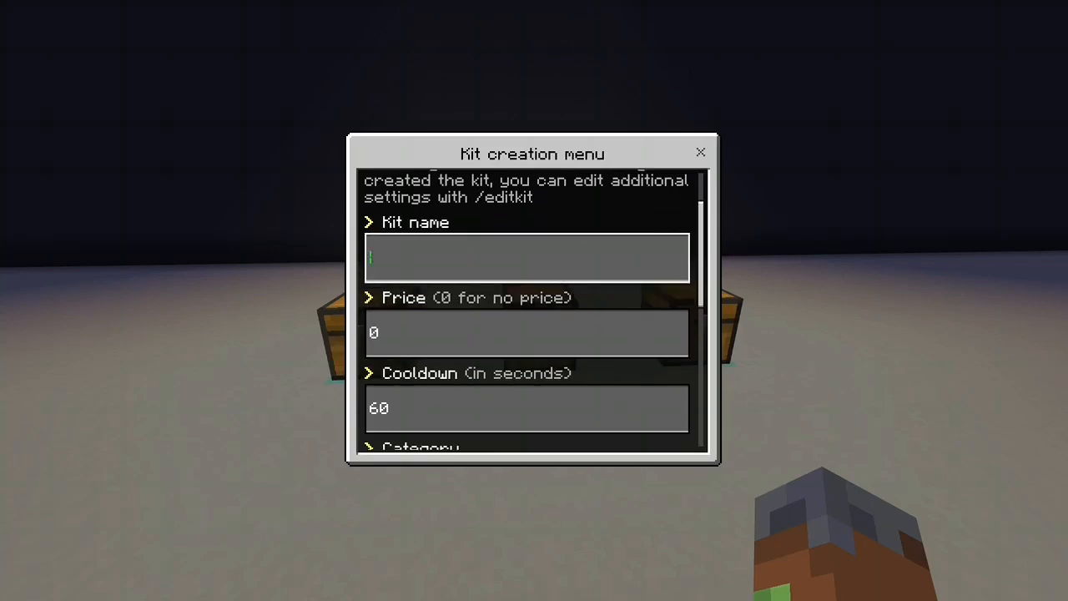
{"action": "type", "text": "Tutorial"}
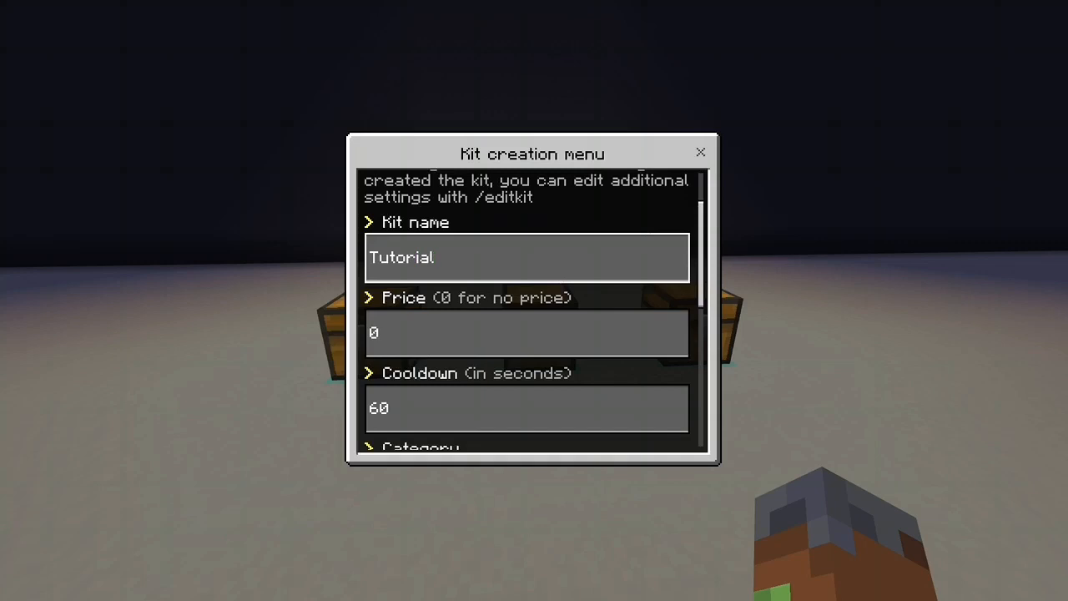
{"action": "scroll", "scroll_direction": "down", "scroll_amount": 3}
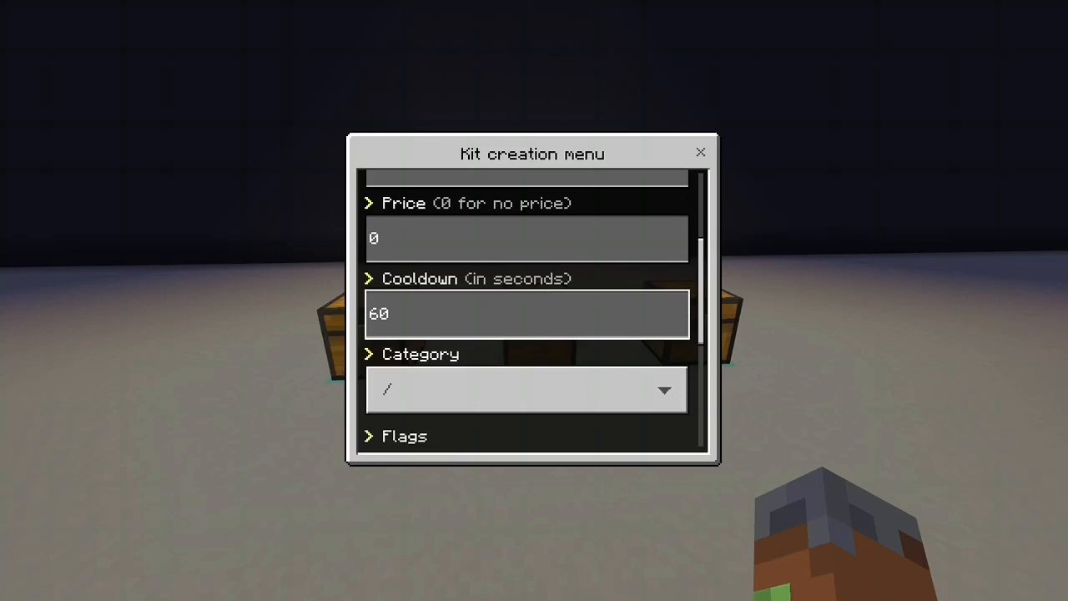
{"action": "scroll", "scroll_direction": "down", "scroll_amount": 3}
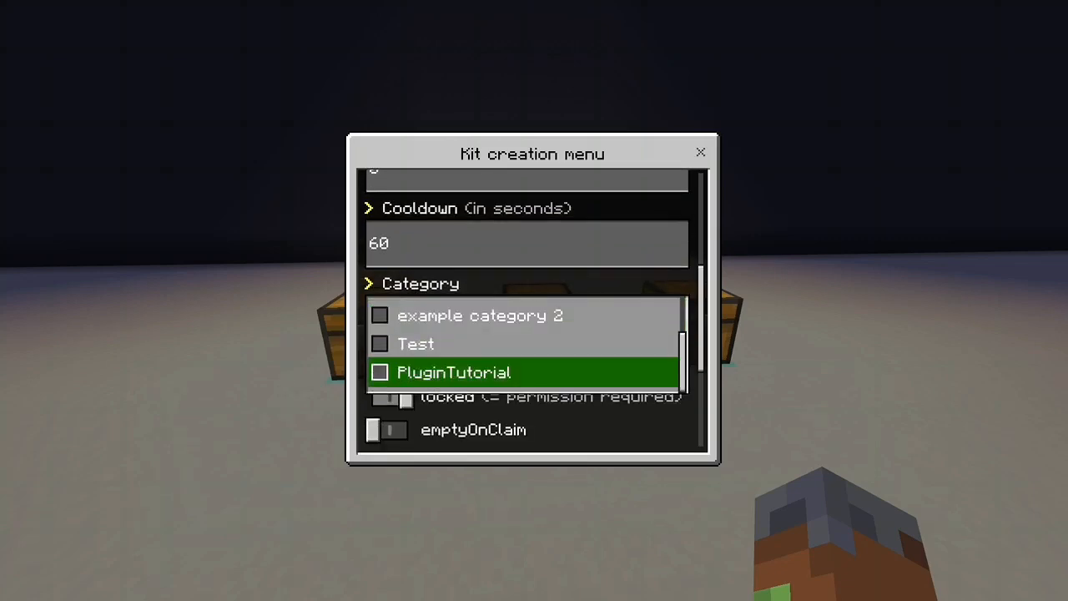
Assign the kit to the PluginTutorial category and review the remaining fields.
{"action": "left_click", "coordinate": [454, 372]}
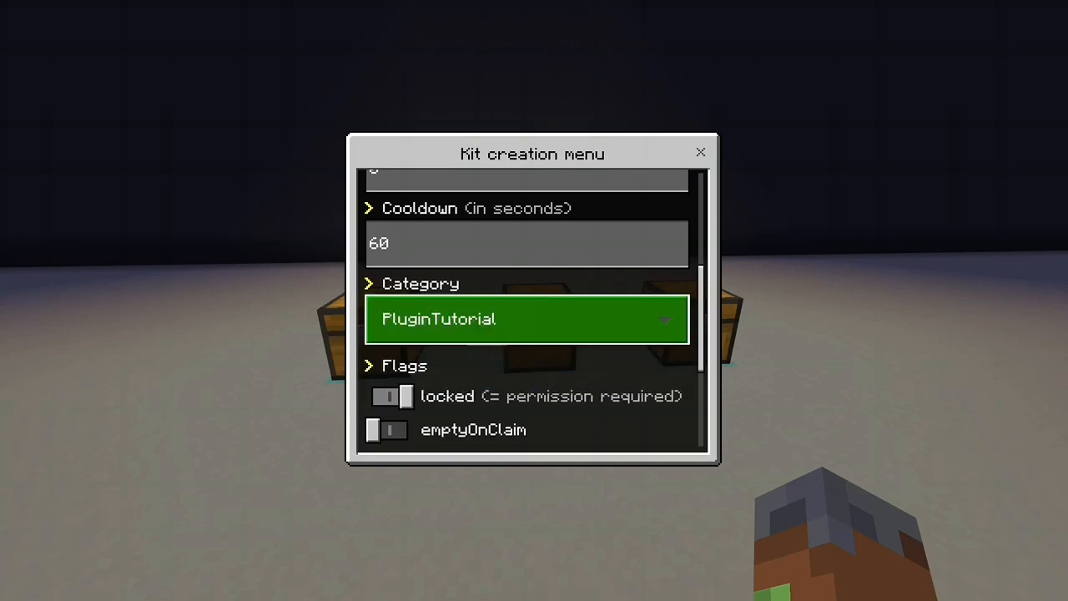
{"action": "scroll", "scroll_direction": "down", "scroll_amount": 3}
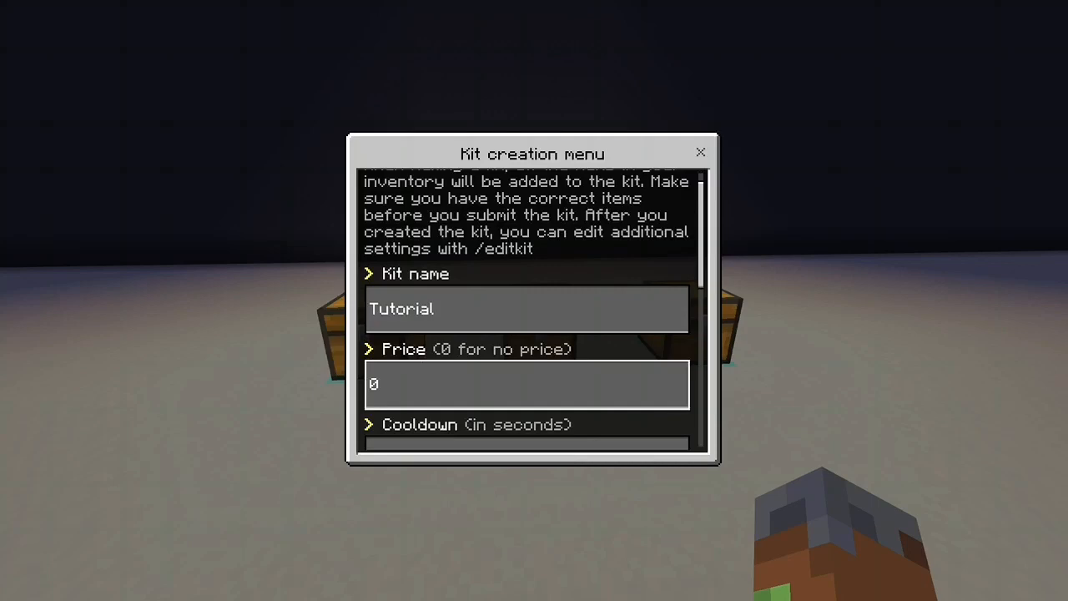
{"action": "scroll", "scroll_direction": "down", "scroll_amount": 3}
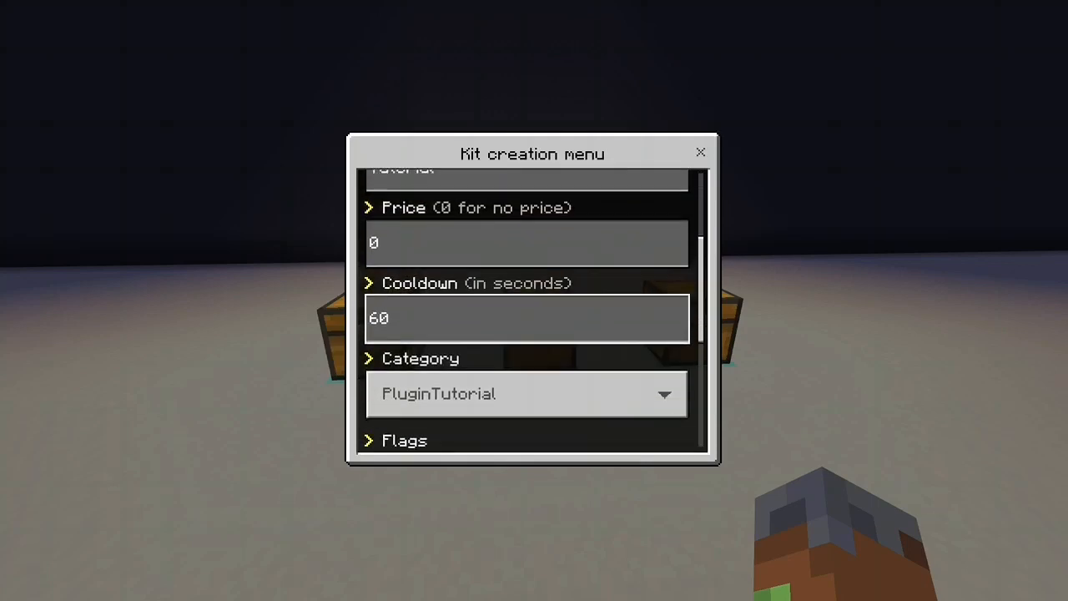
{"action": "scroll", "scroll_direction": "down", "scroll_amount": 3}
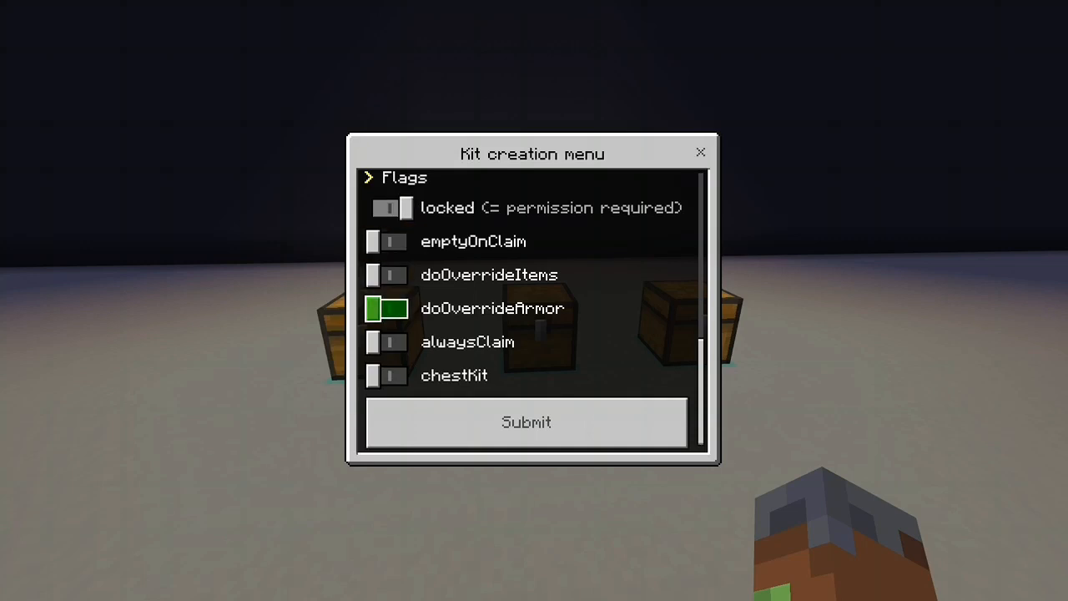
Try the doOverrideItems and doOverrideArmor flags, leaving both off.
{"action": "left_click", "coordinate": [387, 274]}
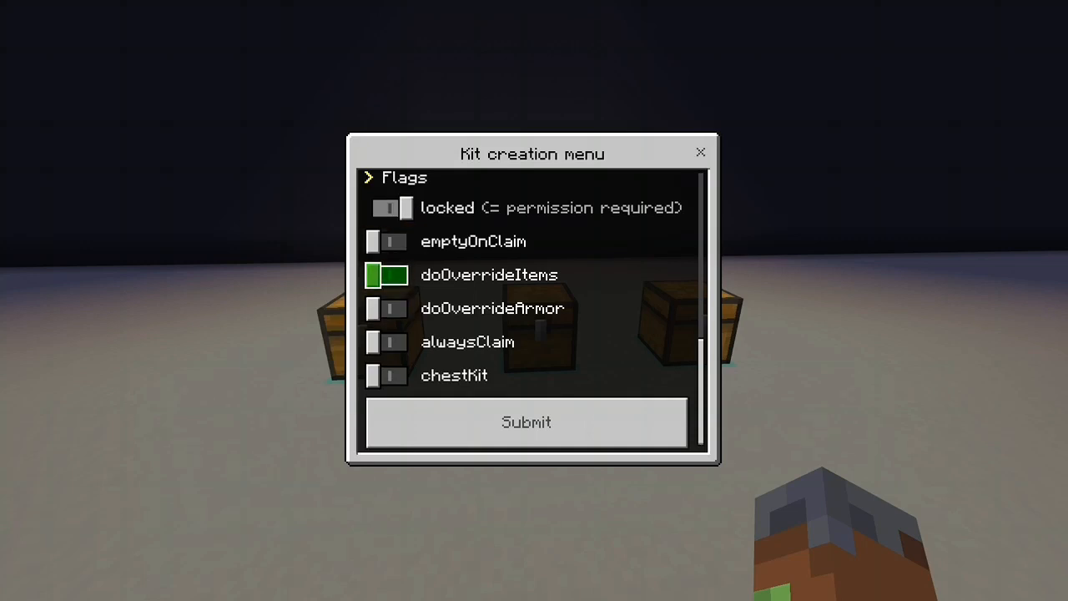
{"action": "left_click", "coordinate": [387, 274]}
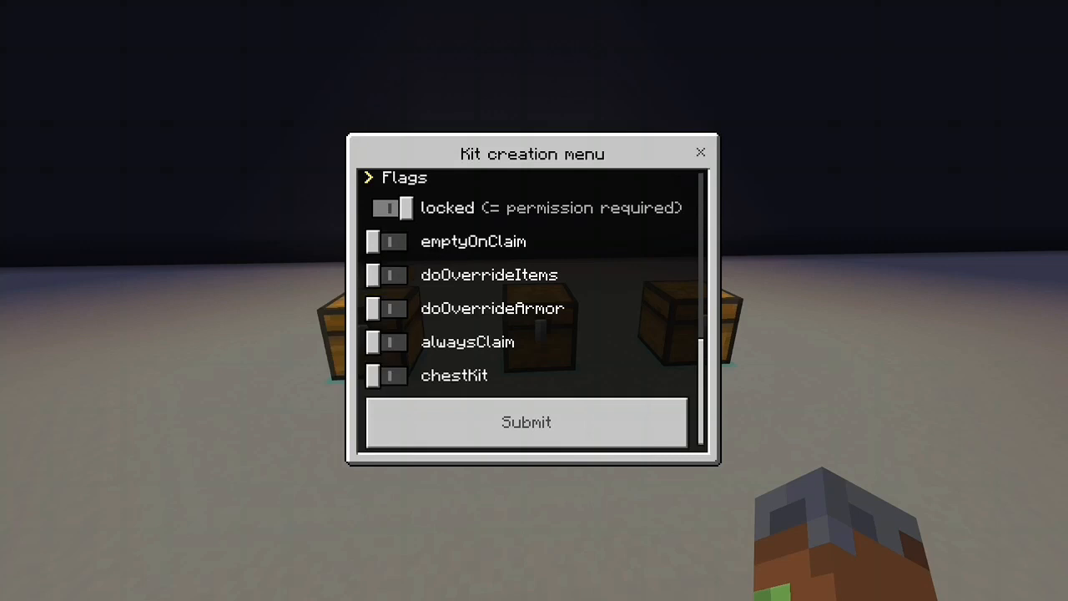
{"action": "left_click", "coordinate": [387, 274]}
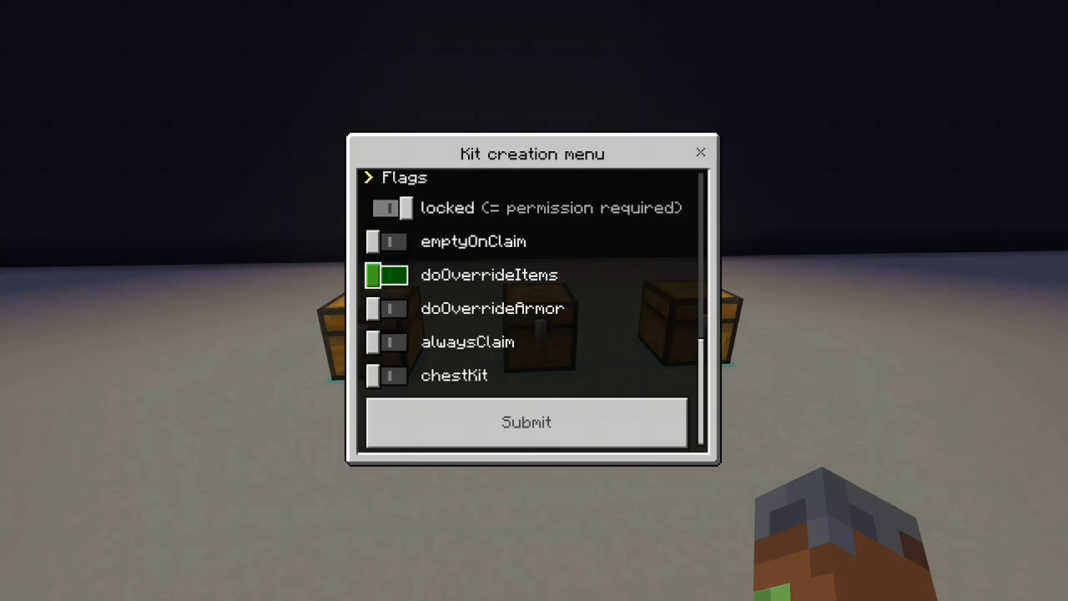
{"action": "left_click", "coordinate": [385, 273]}
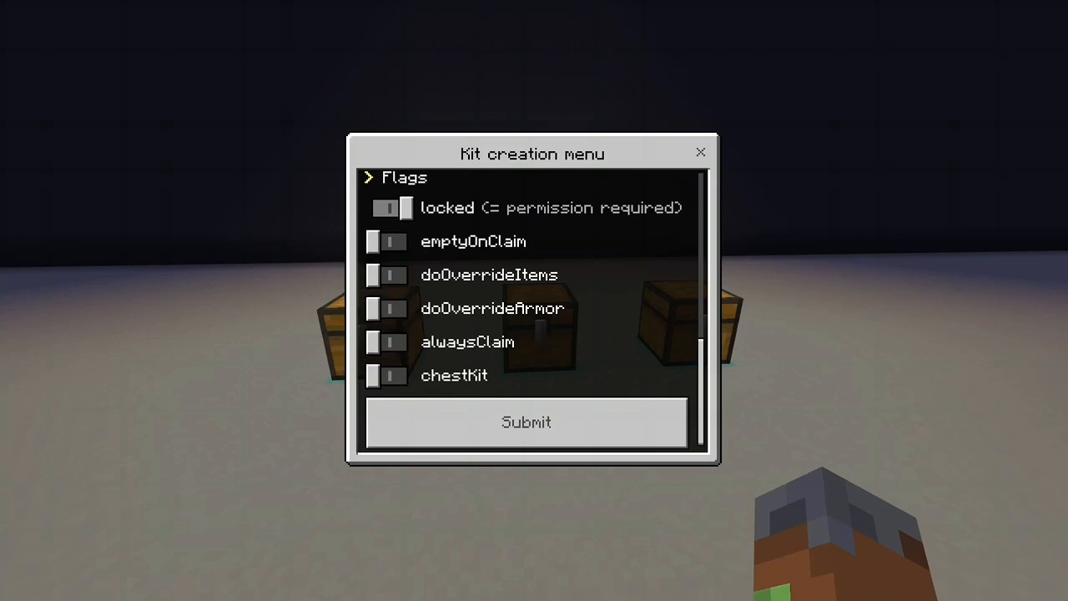
{"action": "left_click", "coordinate": [387, 307]}
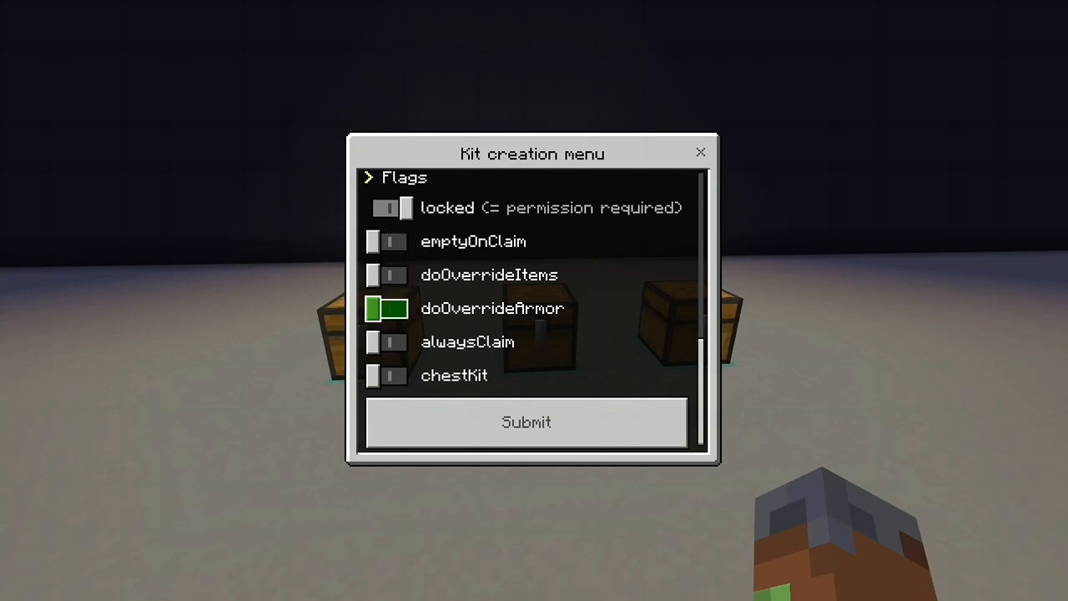
{"action": "left_click", "coordinate": [387, 307]}
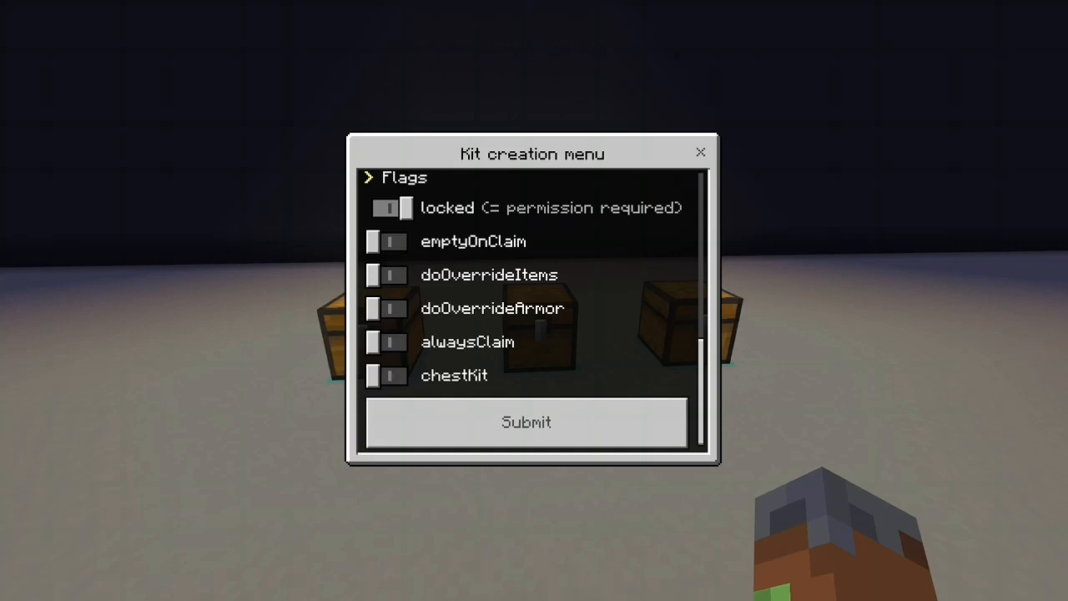
Toggle alwaysClaim, enable the chestKit flag and submit the Tutorial kit.
{"action": "left_click", "coordinate": [387, 342]}
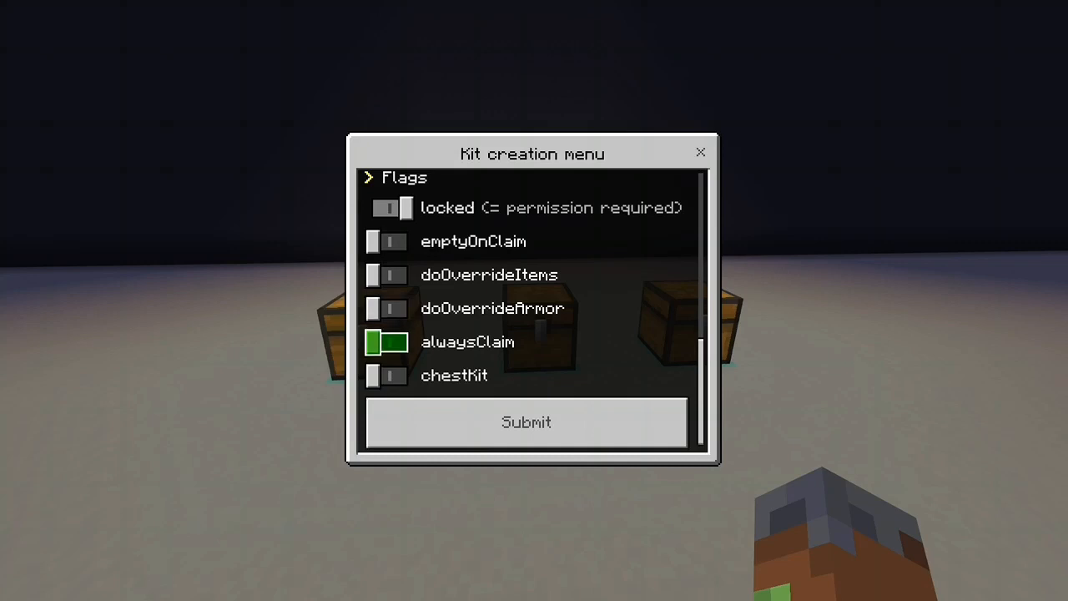
{"action": "left_click", "coordinate": [385, 375]}
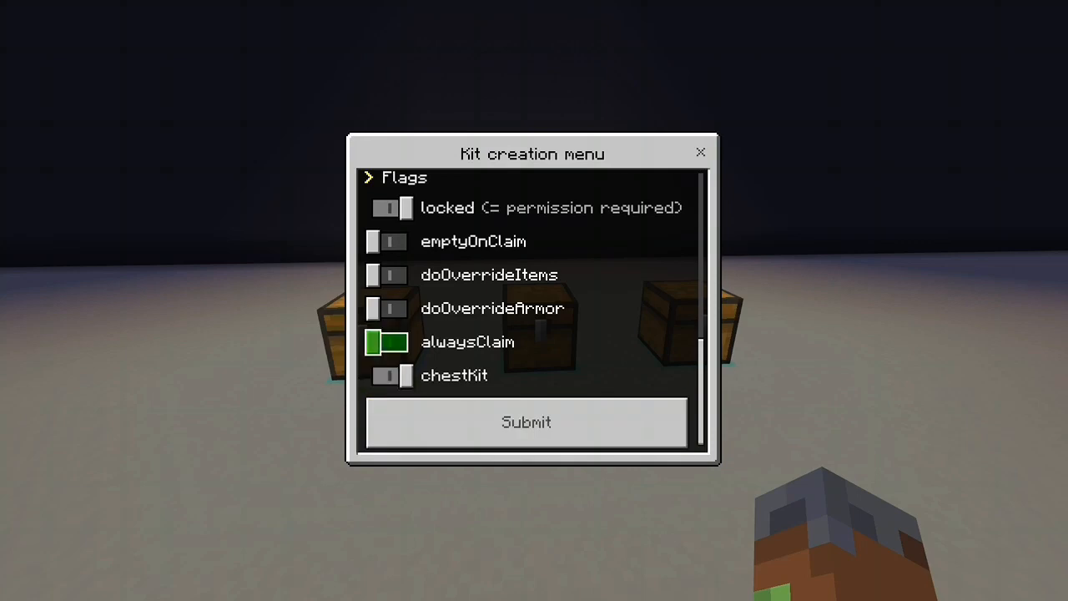
{"action": "left_click", "coordinate": [392, 375]}
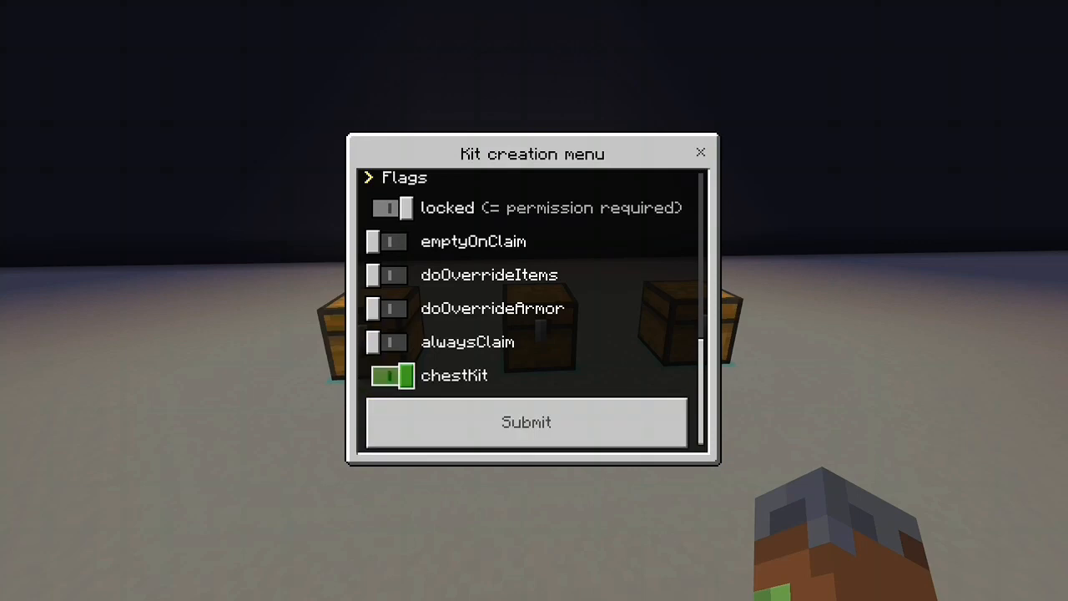
{"action": "left_click", "coordinate": [526, 421]}
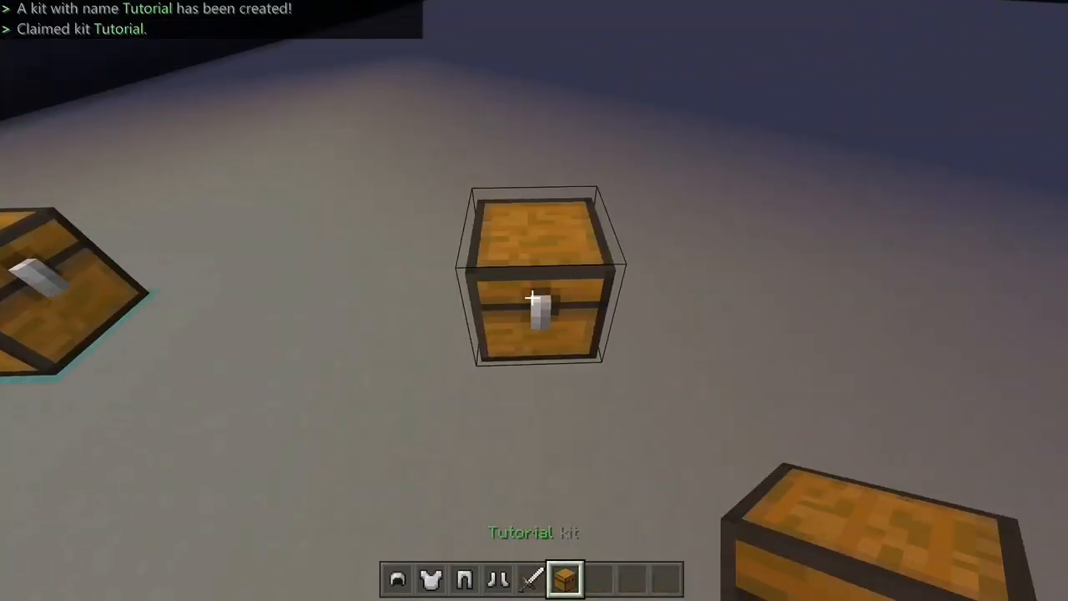
Use the Tutorial kit chest to equip its armour and sword into the hotbar.
{"action": "key", "text": "e"}
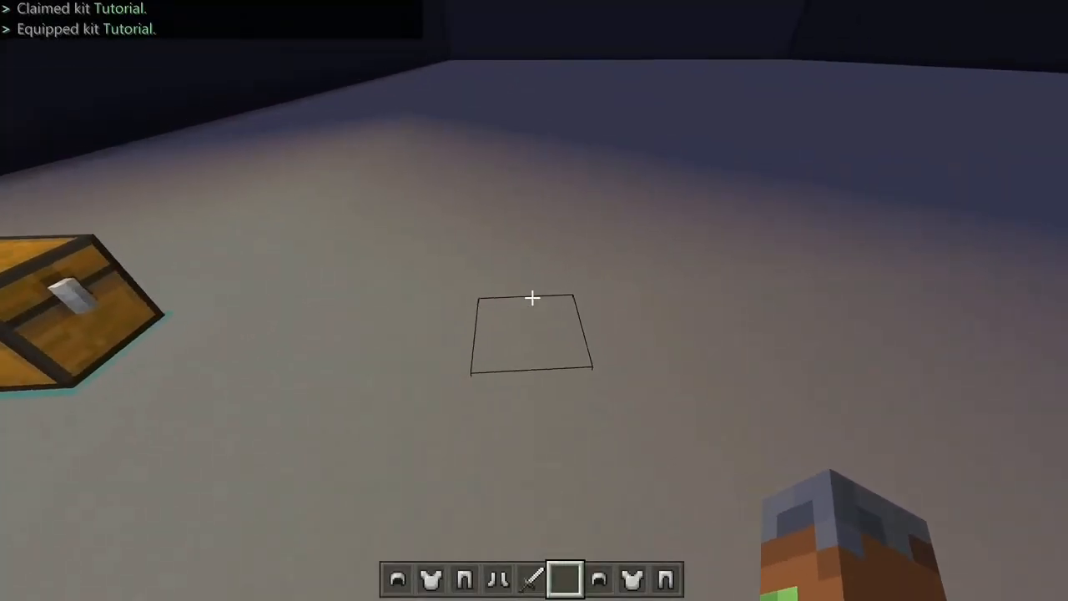
{"action": "key", "text": "e"}
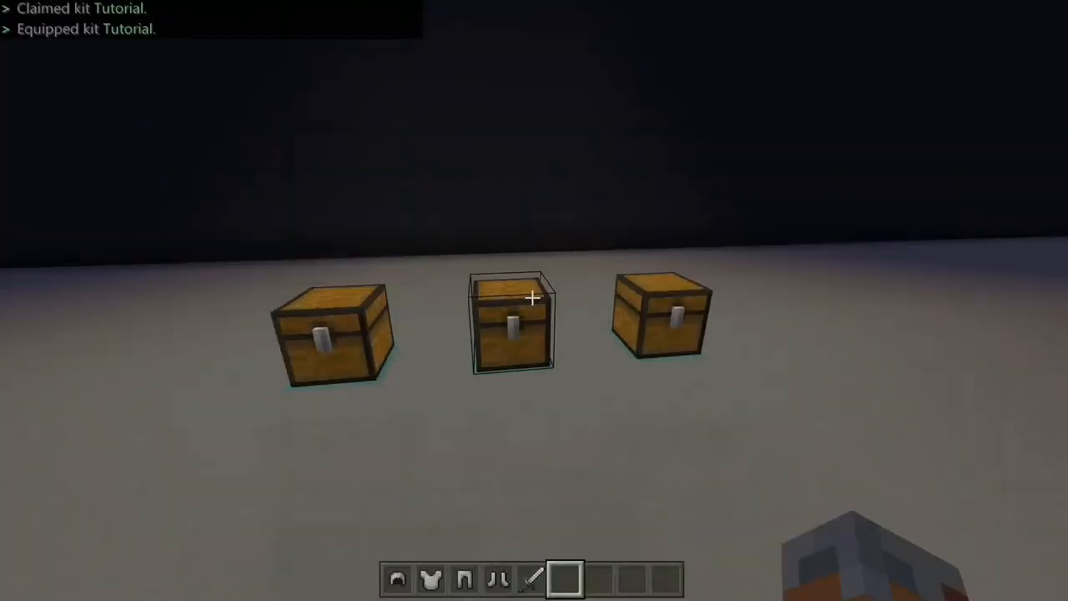
Run /editkit for the Tutorial kit, browse its edit options, then close the menu.
{"action": "key", "text": "t"}
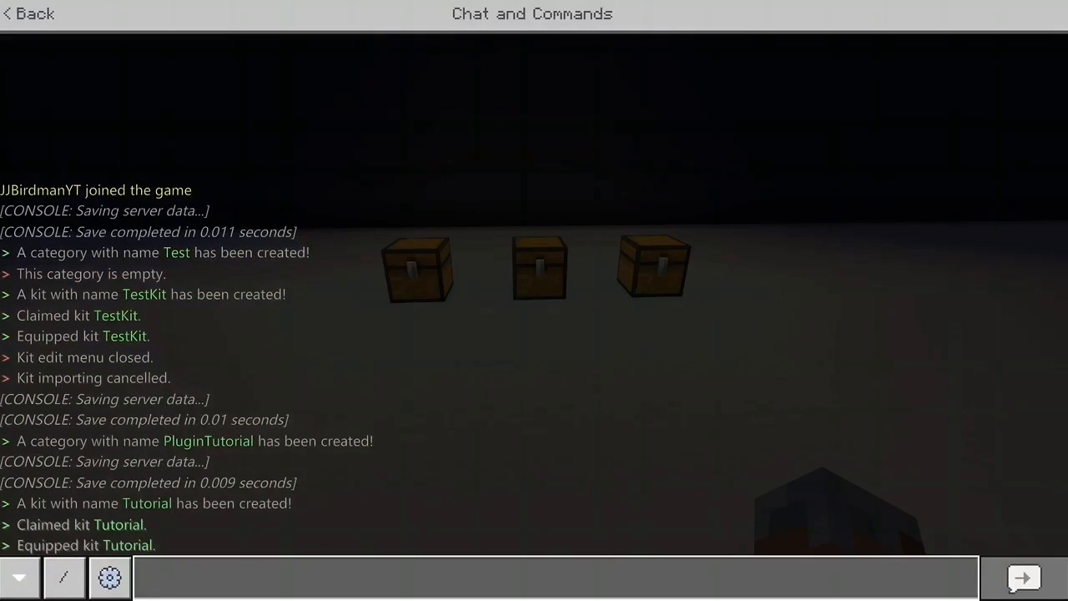
{"action": "type", "text": "/del"}
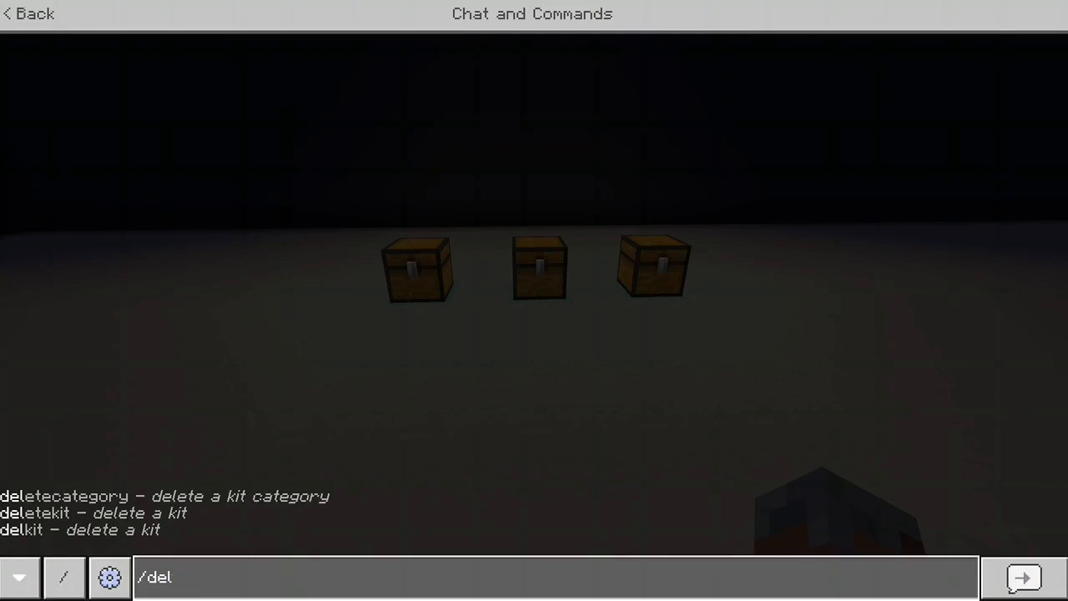
{"action": "type", "text": "editkit"}
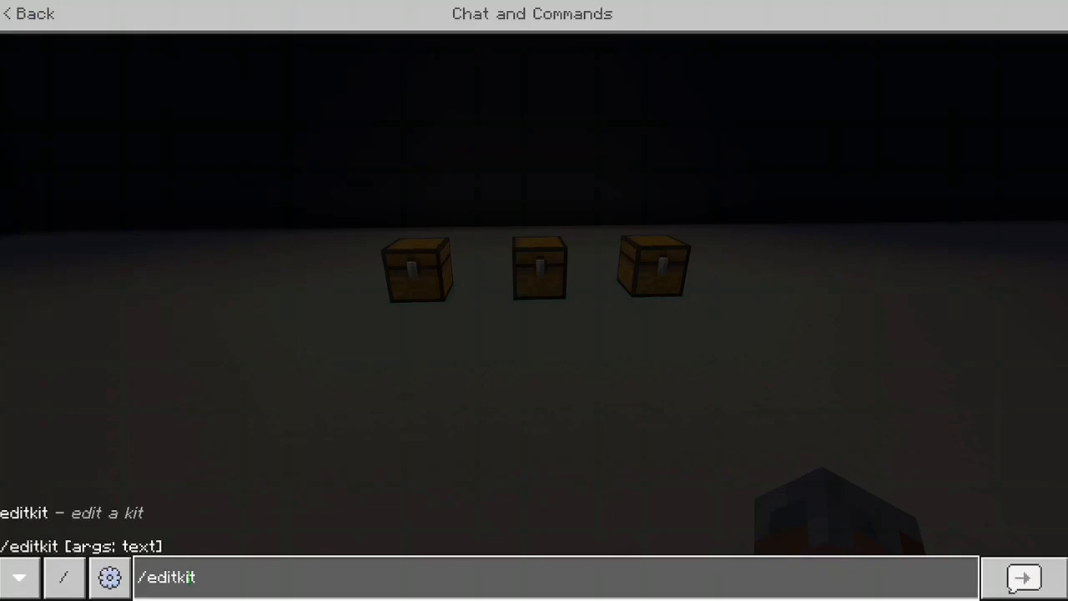
{"action": "left_click", "coordinate": [1023, 577]}
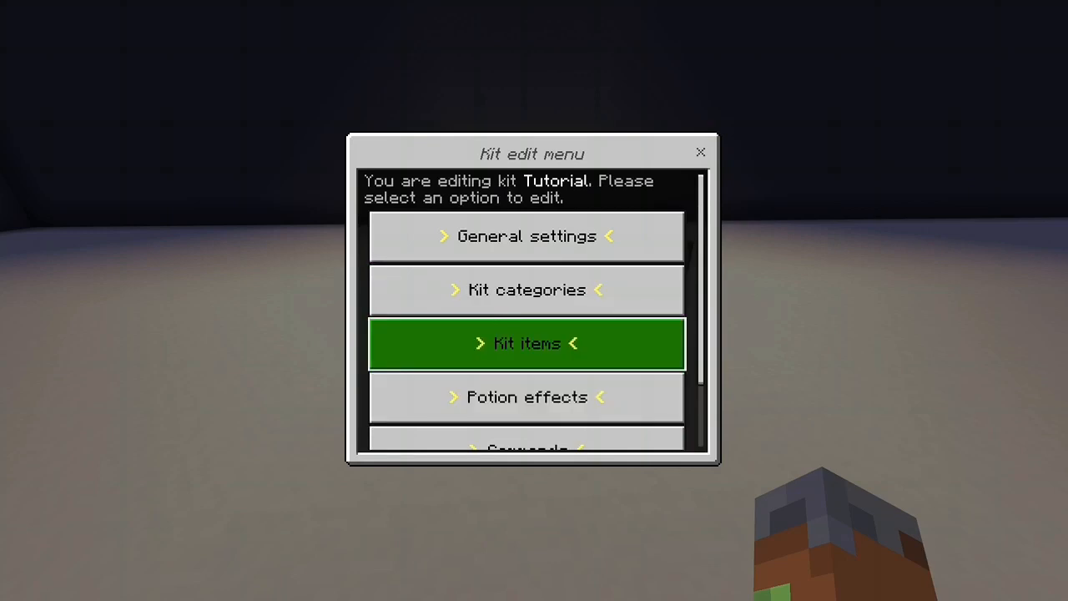
{"action": "scroll", "scroll_direction": "down", "scroll_amount": 3}
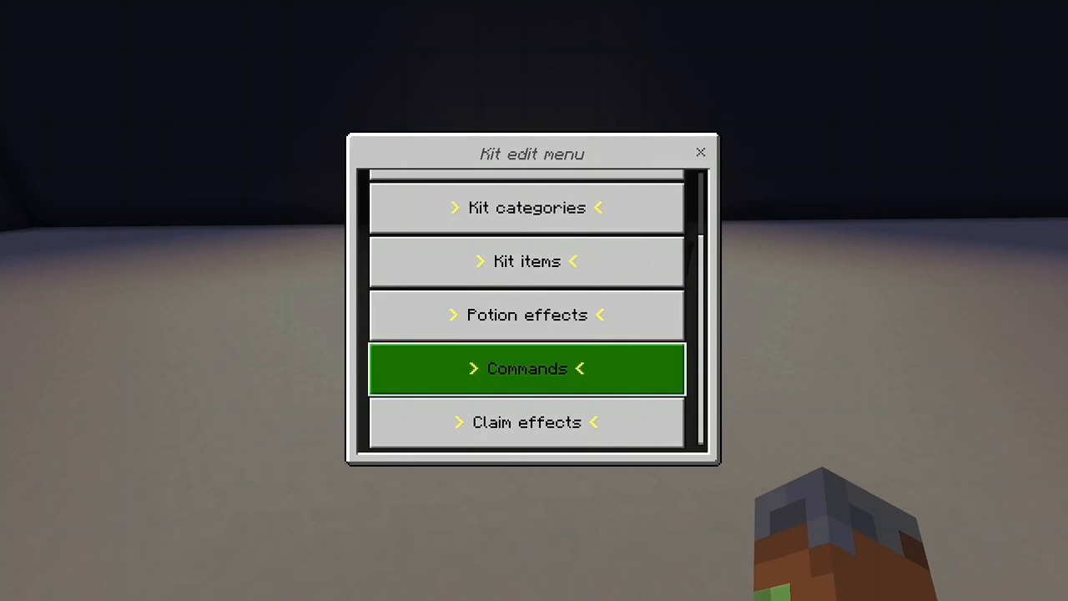
{"action": "mouse_move", "coordinate": [527, 314]}
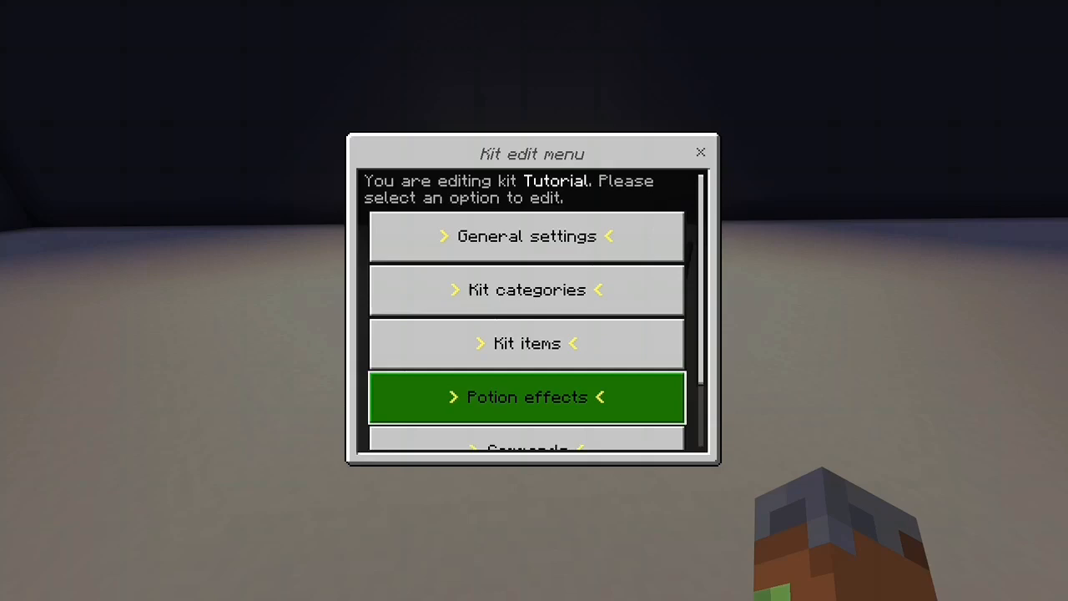
{"action": "scroll", "scroll_direction": "down", "scroll_amount": 3}
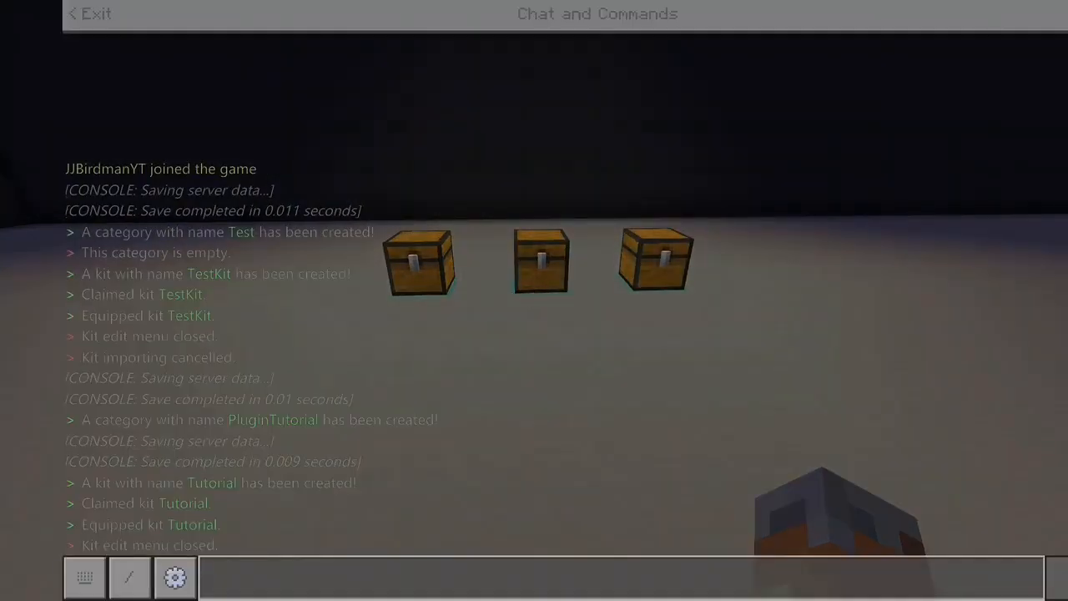
Run /givekit, pick the player and give them the Tutorial kit.
{"action": "type", "text": "/gi"}
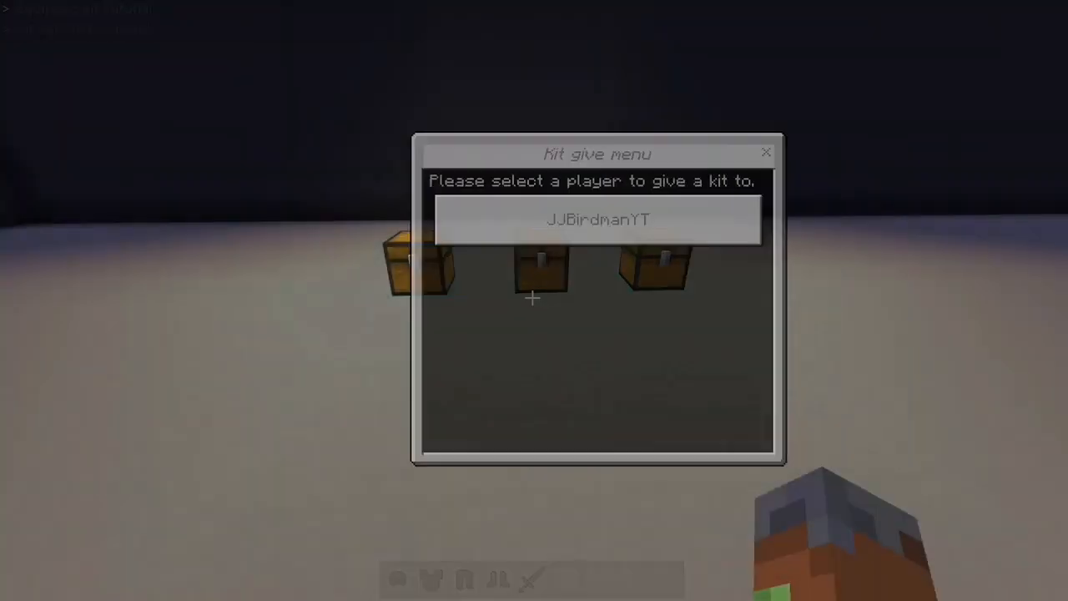
{"action": "left_click", "coordinate": [597, 220]}
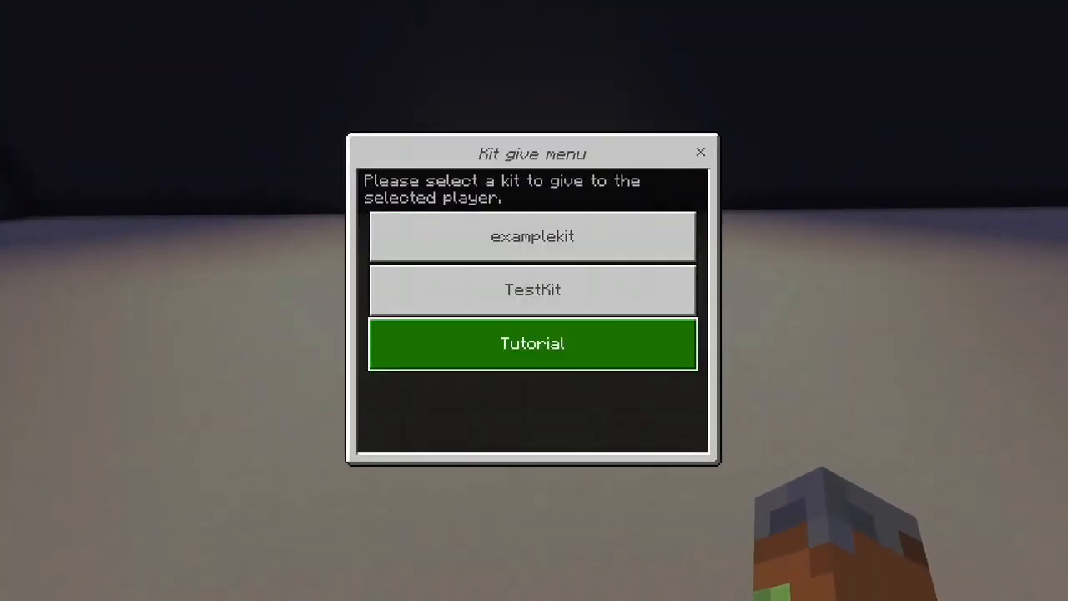
{"action": "left_click", "coordinate": [531, 344]}
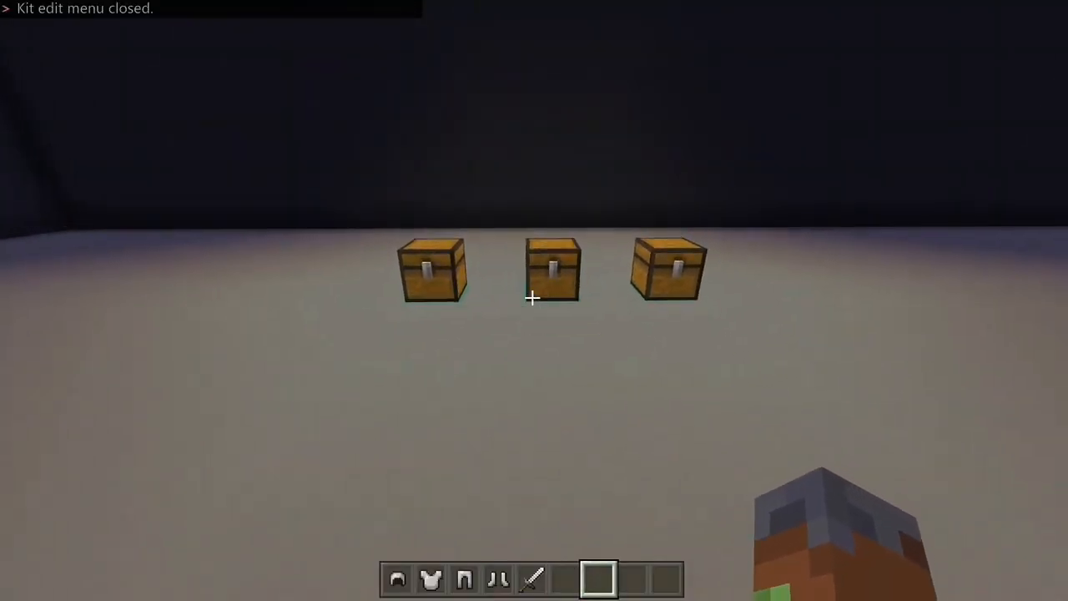
{"action": "key", "text": "t"}
{"action": "type", "text": "/"}
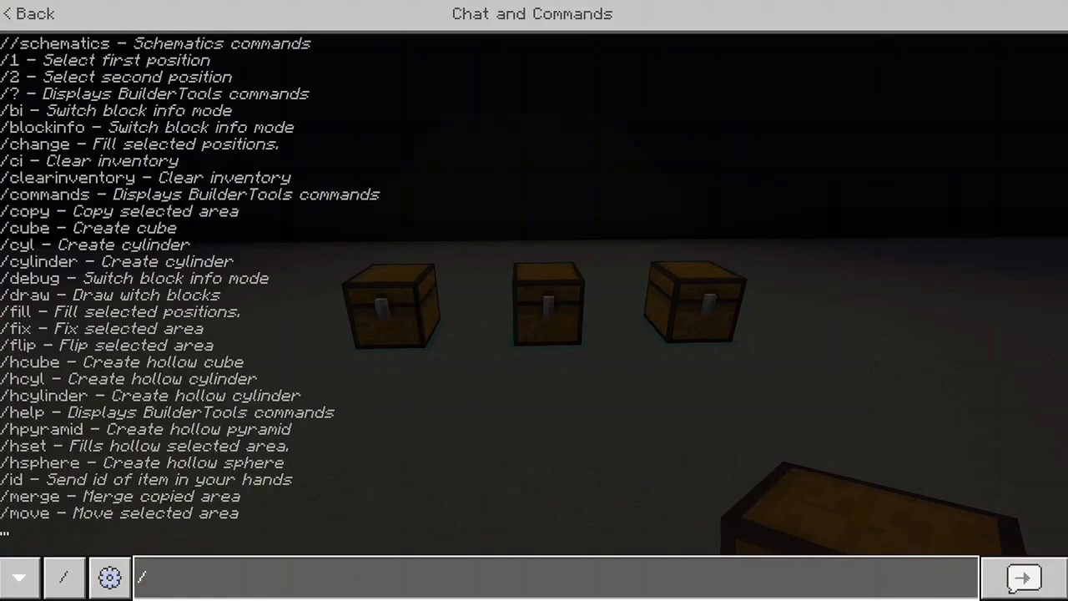
Run the kit import command and choose AdvancedKits as the source plugin.
{"action": "type", "text": "importki"}
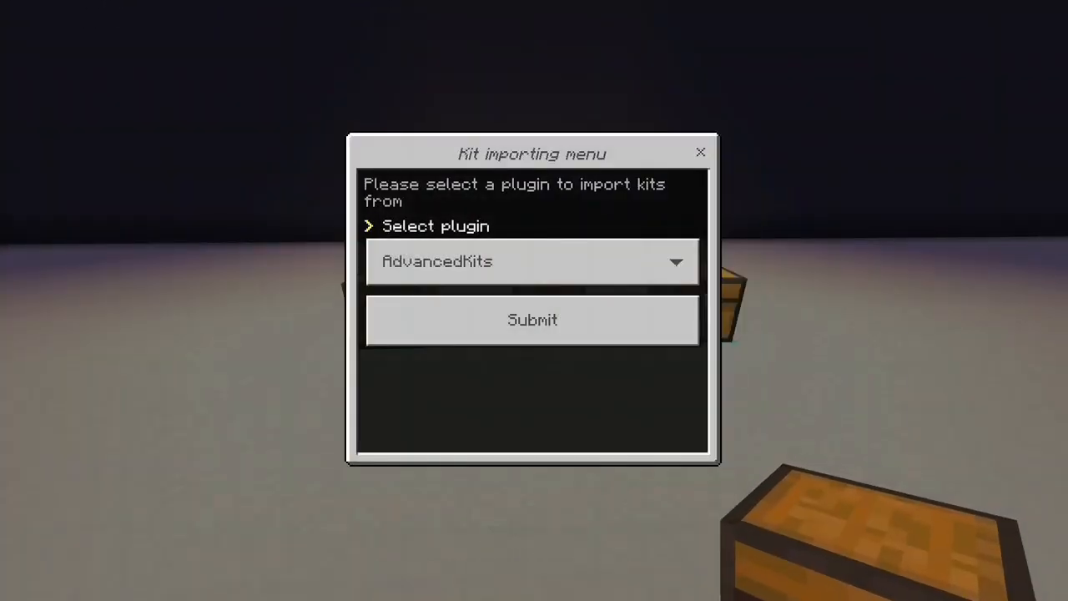
{"action": "left_click", "coordinate": [532, 260]}
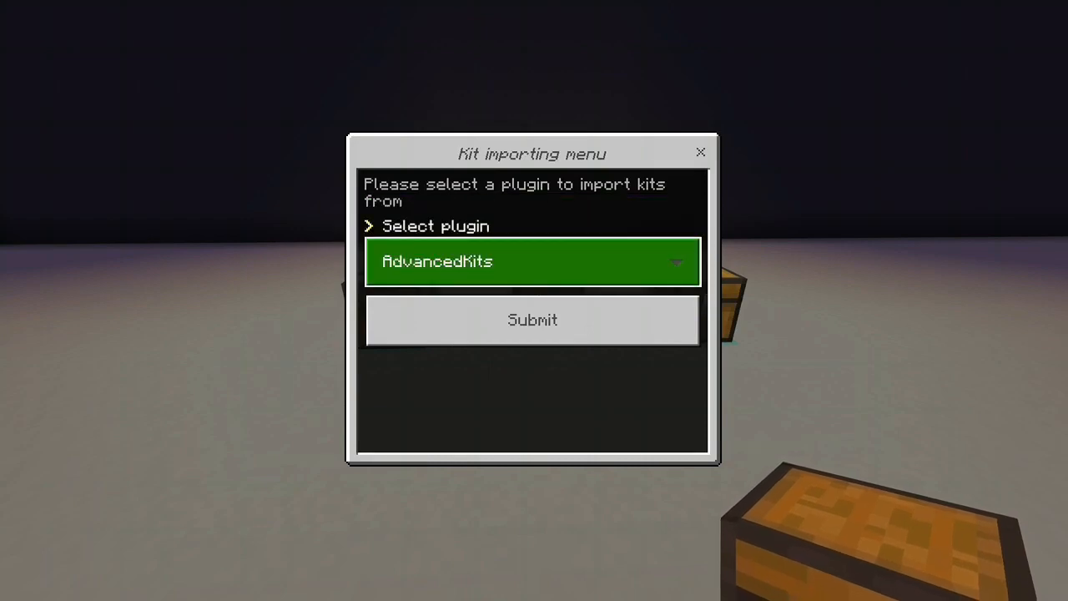
{"action": "left_click", "coordinate": [532, 260]}
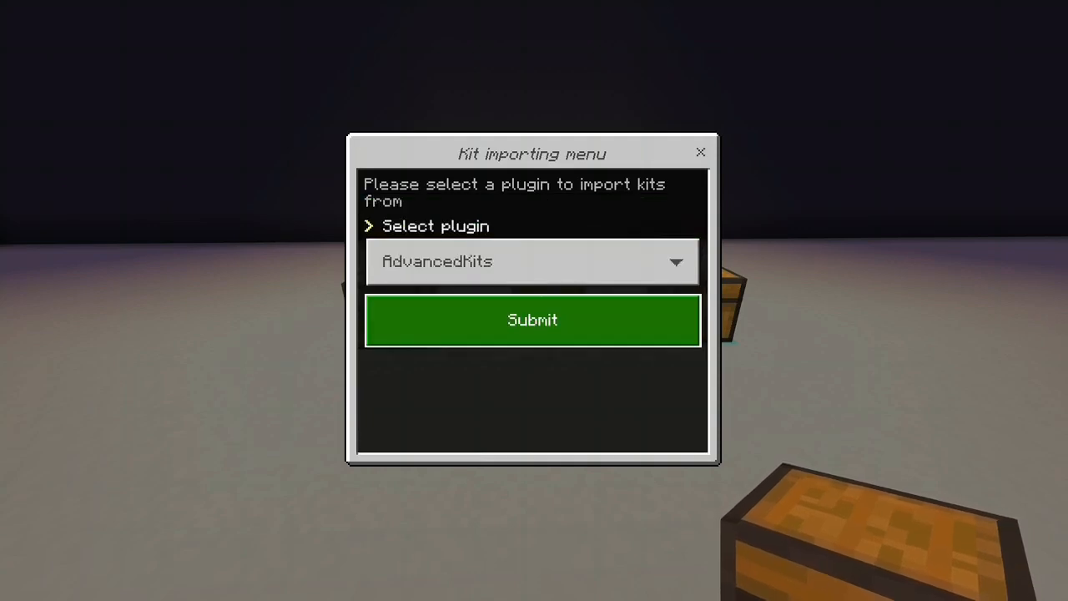
{"action": "left_click", "coordinate": [532, 260]}
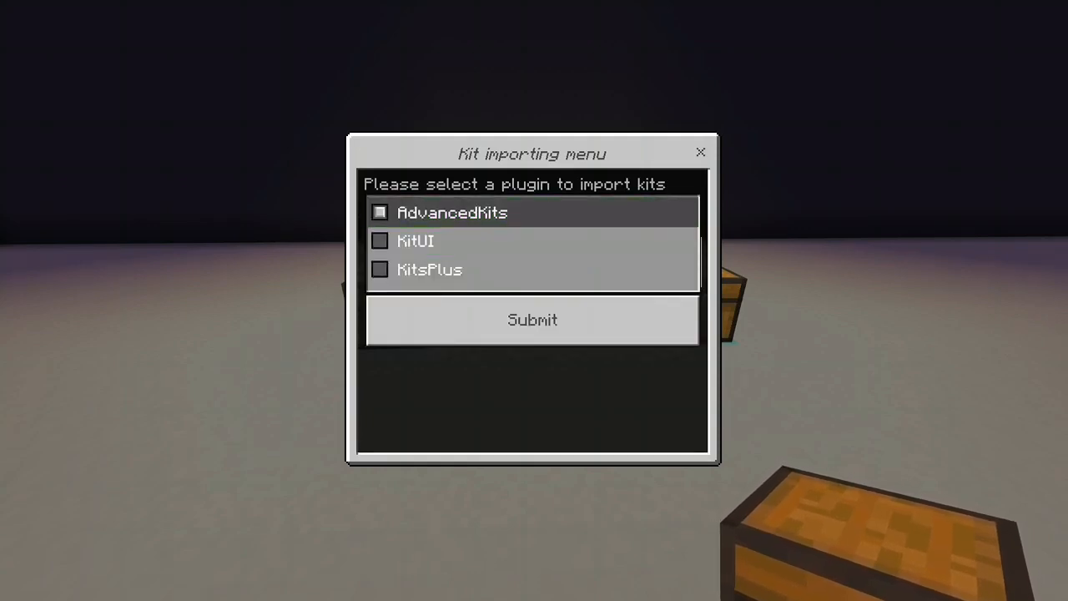
Reselect AdvancedKits, then cancel the kit import.
{"action": "left_click", "coordinate": [380, 212]}
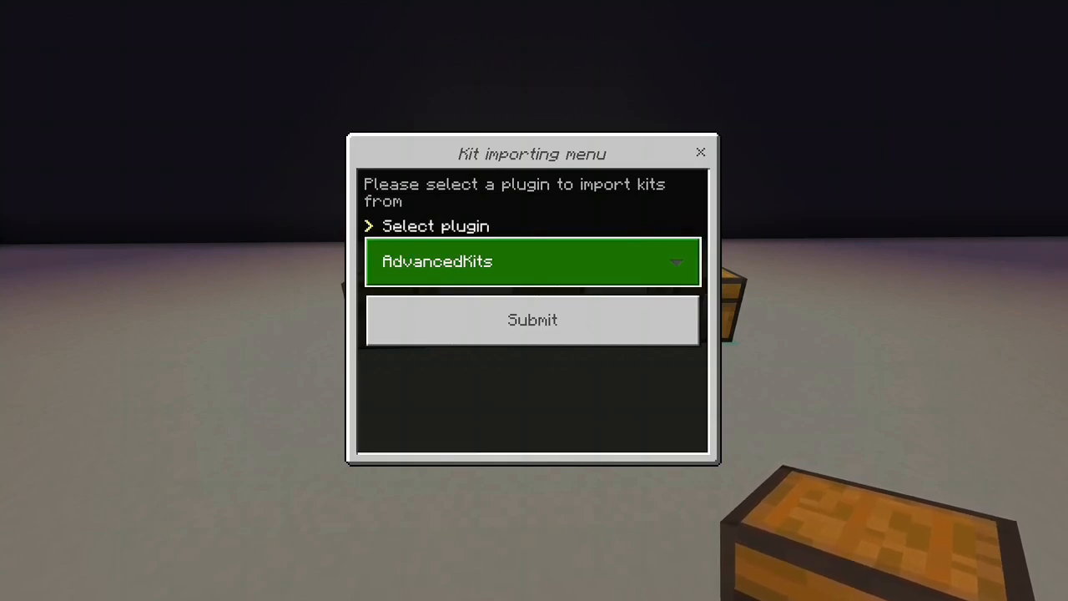
{"action": "left_click", "coordinate": [533, 261]}
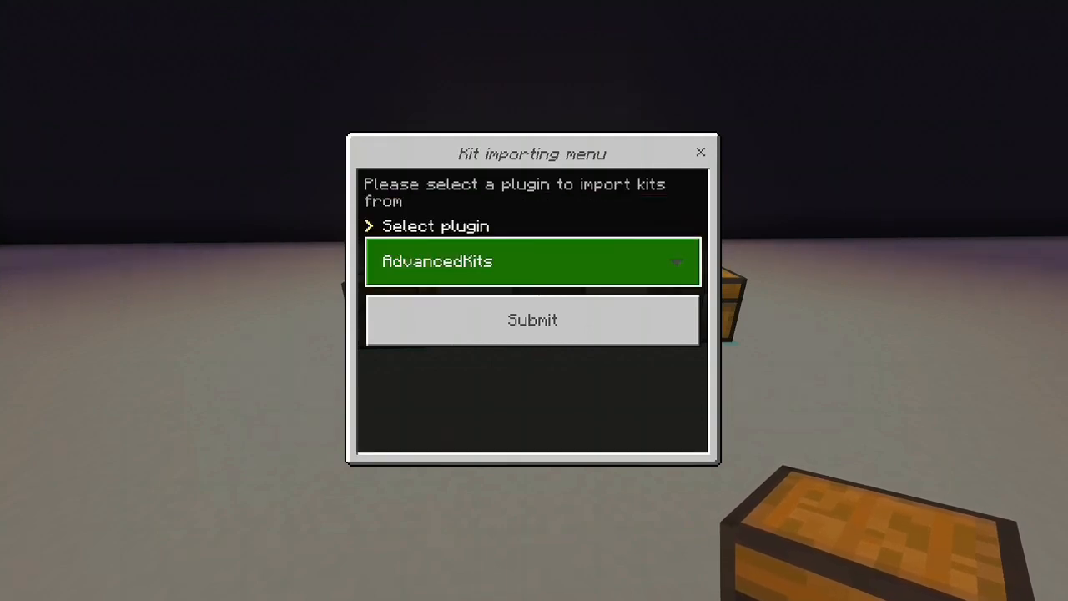
{"action": "left_click", "coordinate": [532, 260]}
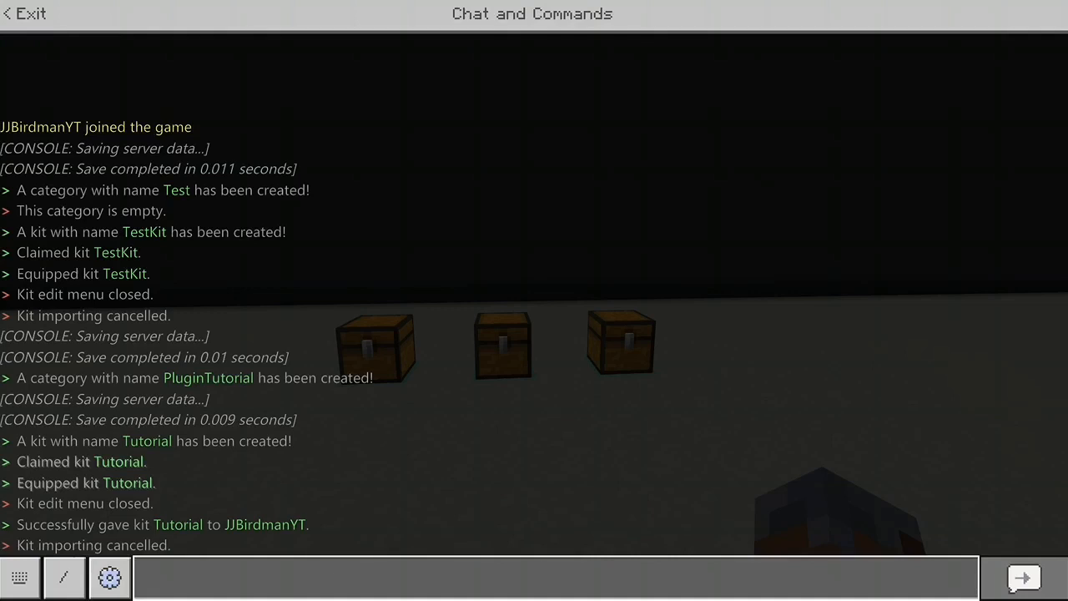
Close the chat to view the three kit chests in the world.
{"action": "left_click", "coordinate": [25, 14]}
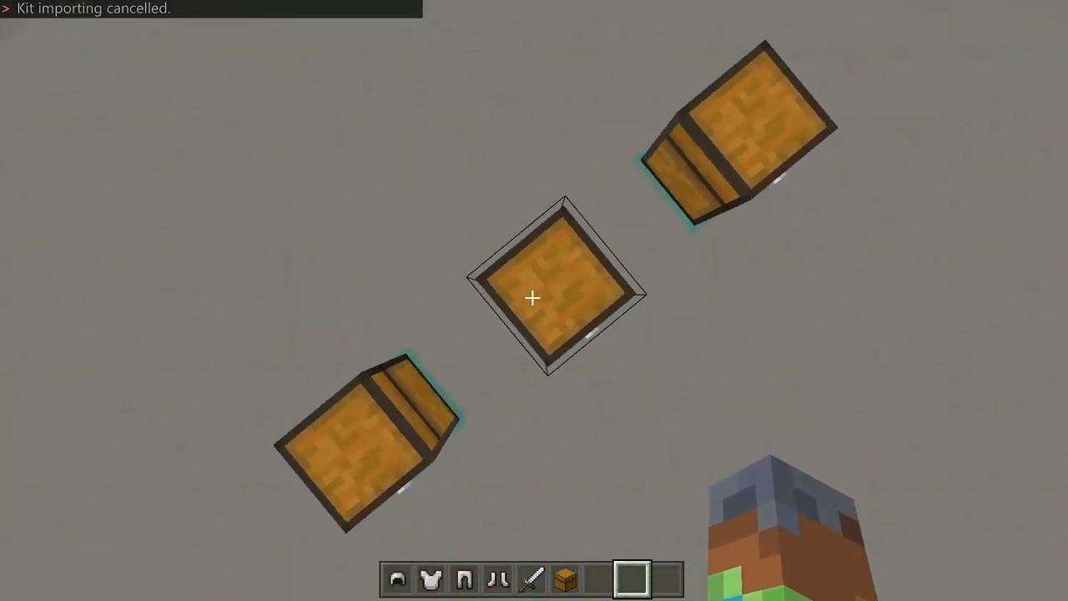
{"action": "mouse_move", "coordinate": [534, 301]}
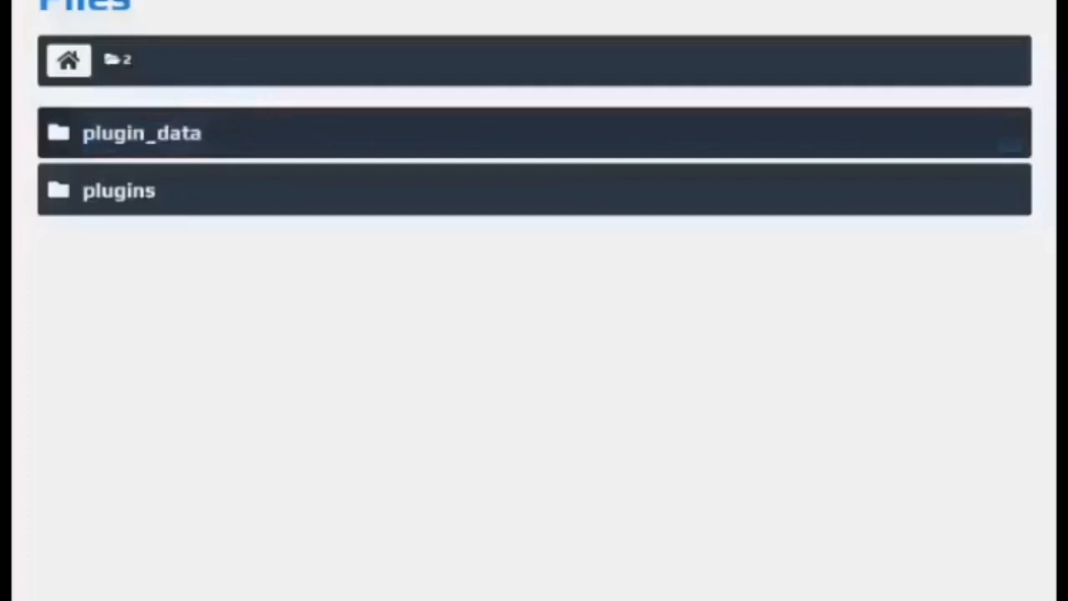
Browse plugin_data > EasyKits and read through config.yml in the Aternos file manager.
{"action": "left_click", "coordinate": [141, 134]}
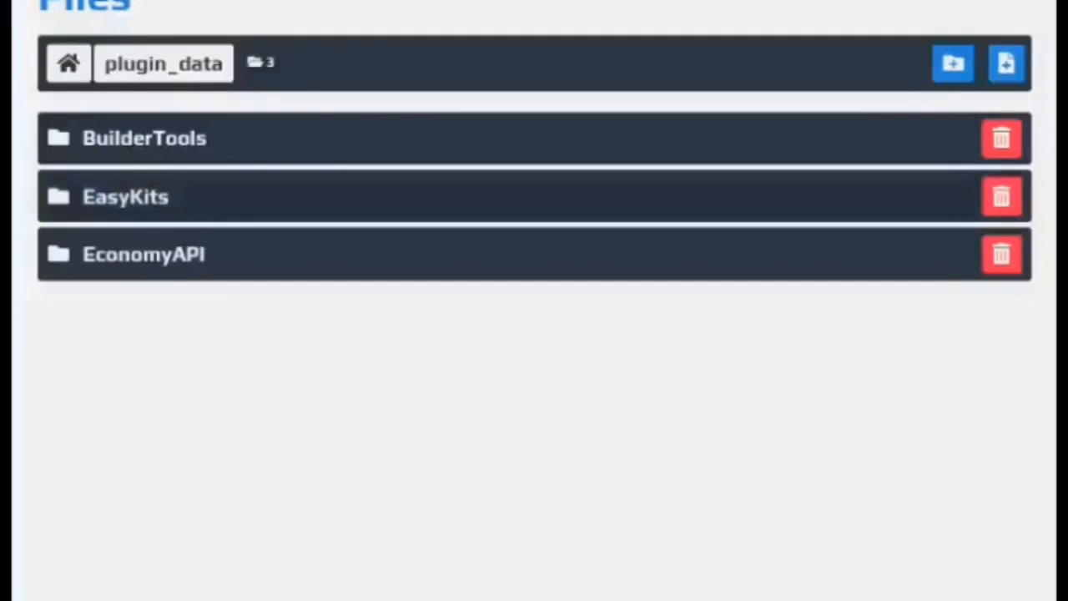
{"action": "left_click", "coordinate": [125, 197]}
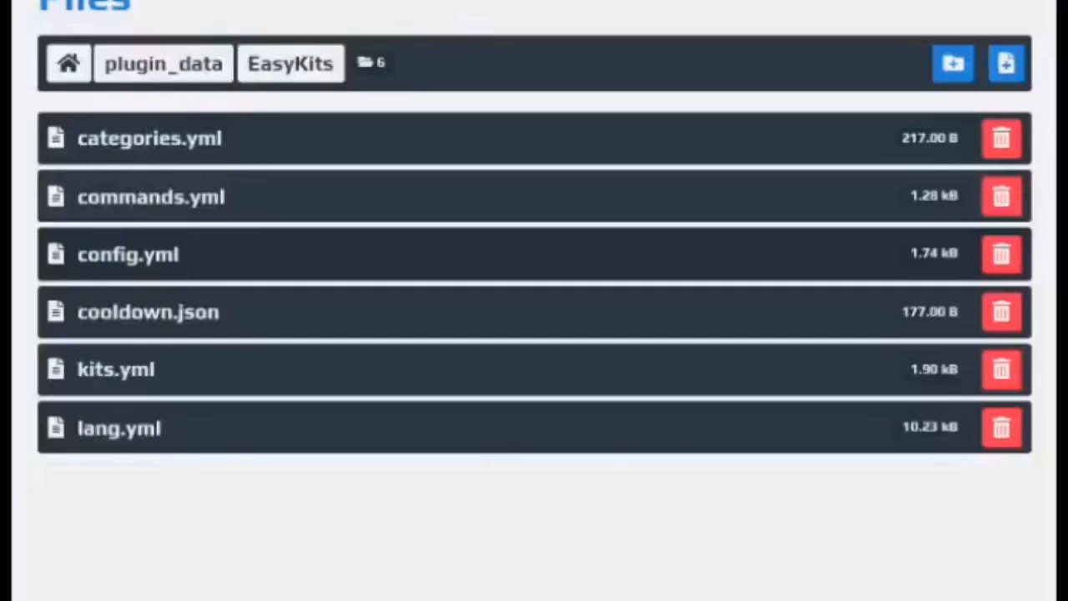
{"action": "left_click", "coordinate": [126, 253]}
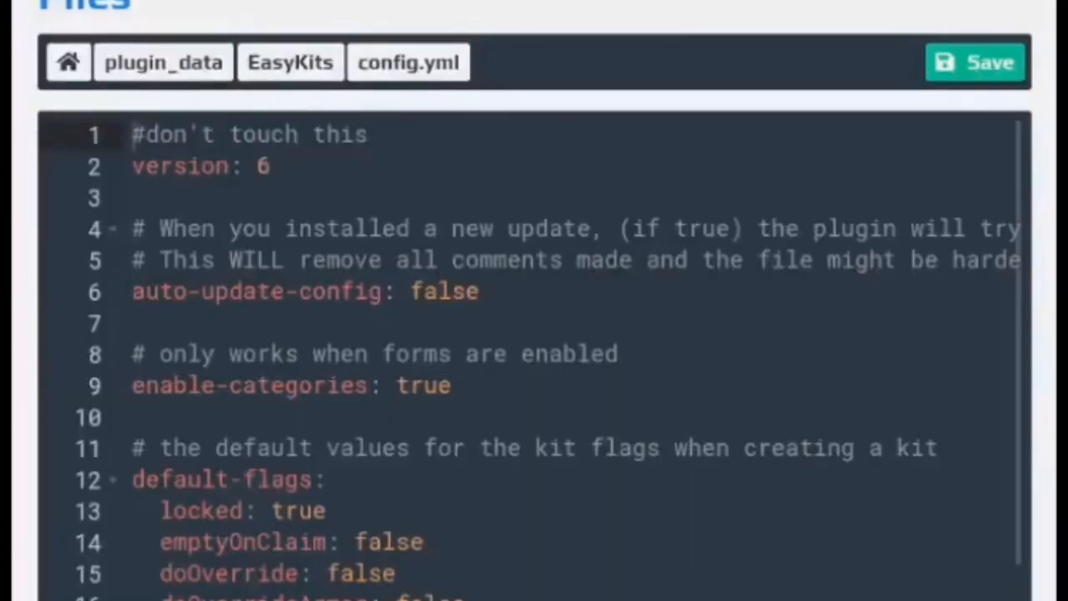
{"action": "scroll", "scroll_direction": "down", "scroll_amount": 3}
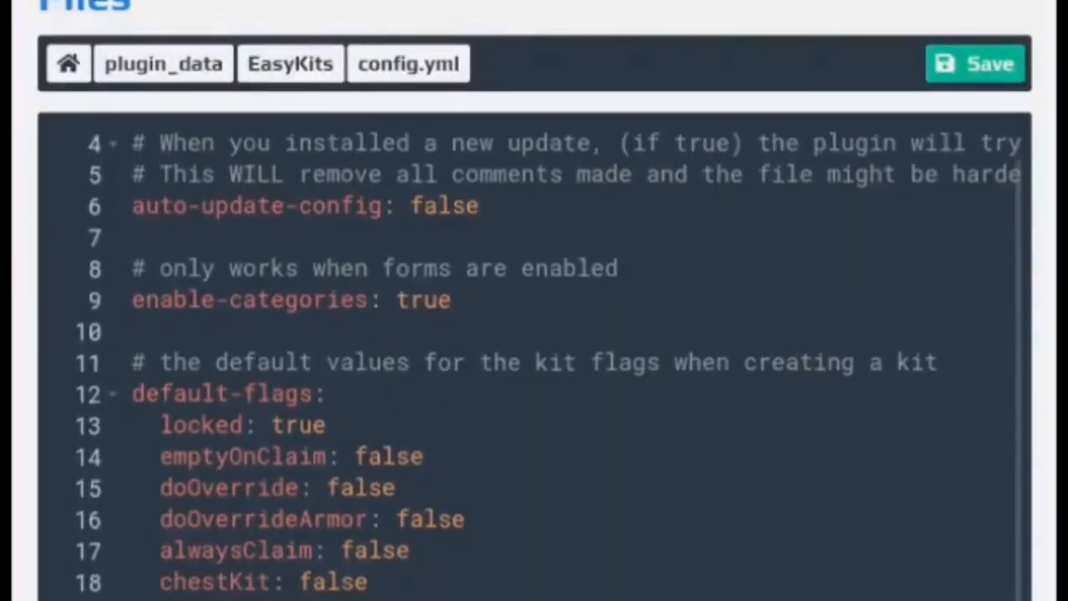
{"action": "scroll", "scroll_direction": "down", "scroll_amount": 3}
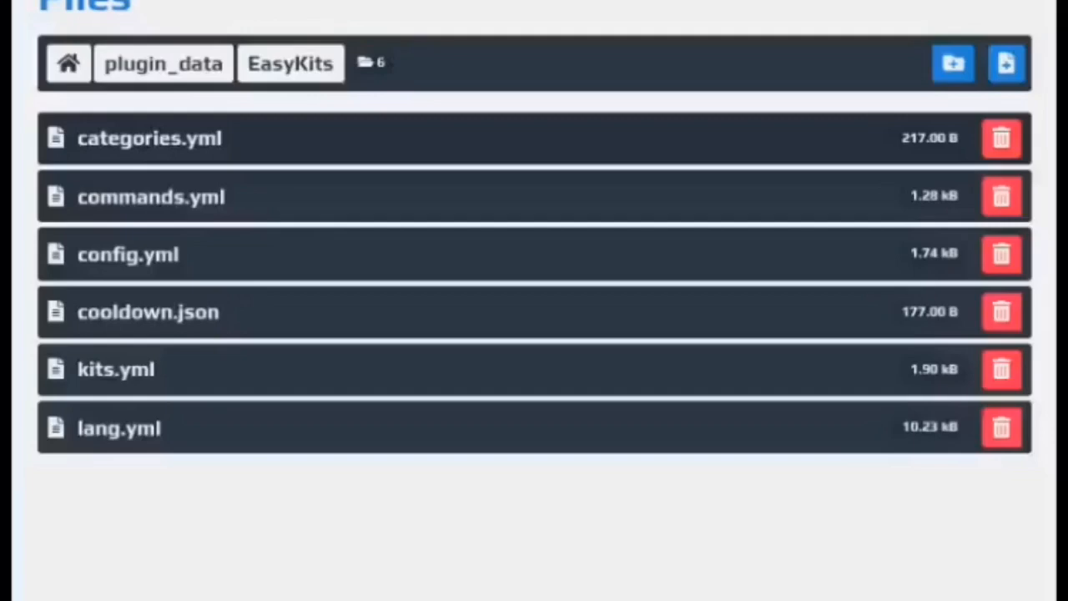
{"action": "left_click", "coordinate": [150, 137]}
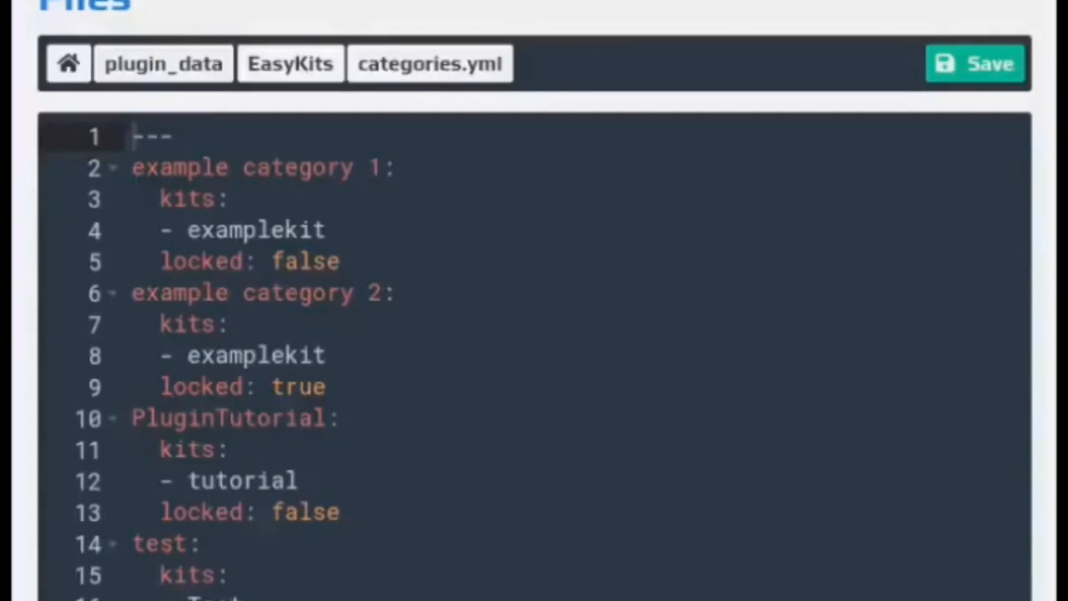
{"action": "left_click", "coordinate": [290, 64]}
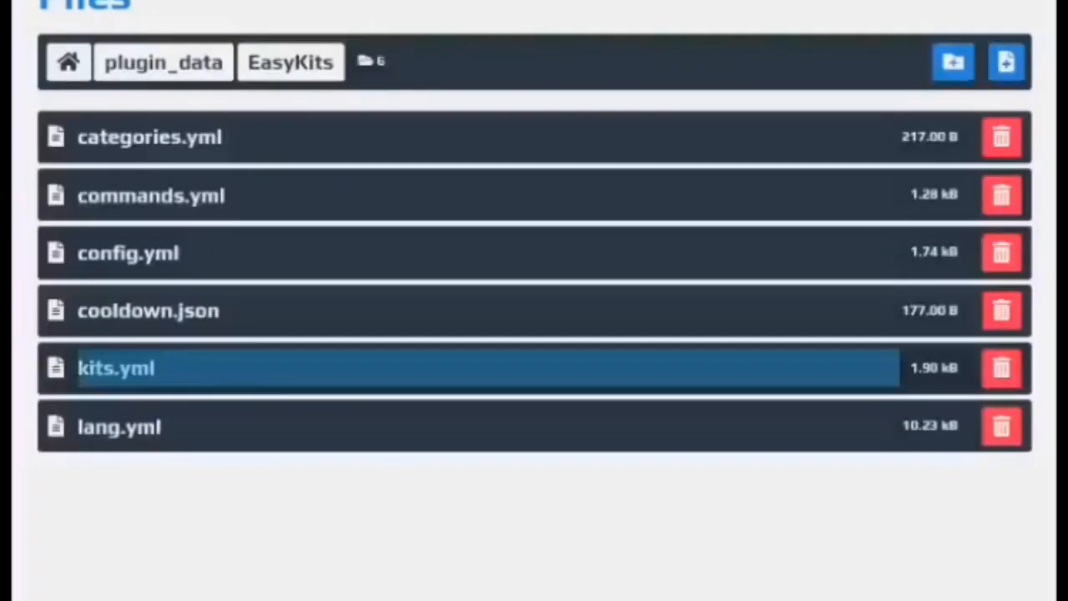
{"action": "double_click", "coordinate": [117, 368]}
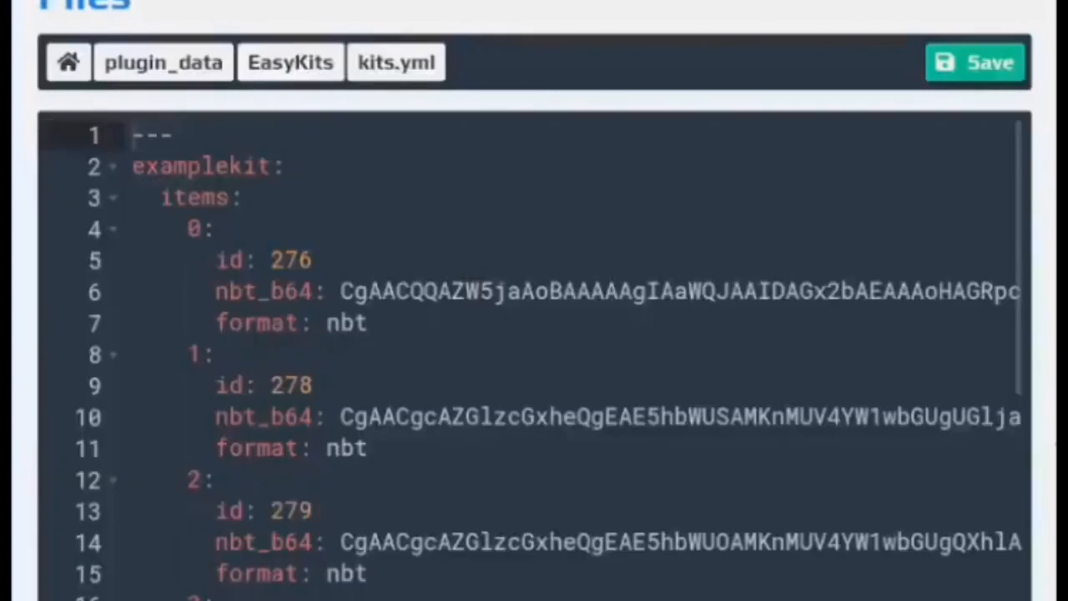
{"action": "scroll", "scroll_direction": "down", "scroll_amount": 3}
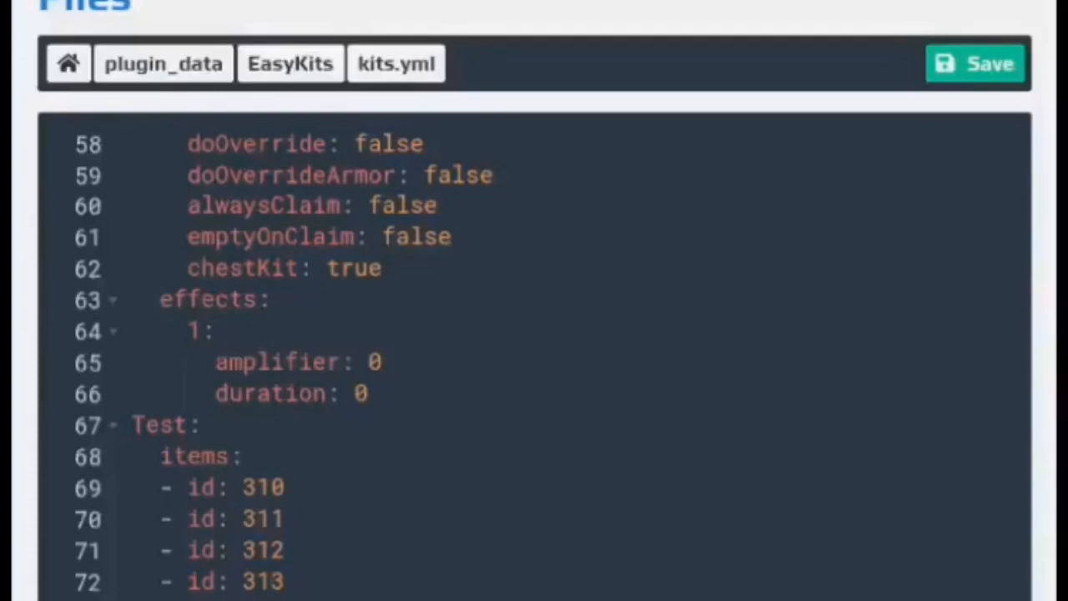
{"action": "left_click", "coordinate": [291, 64]}
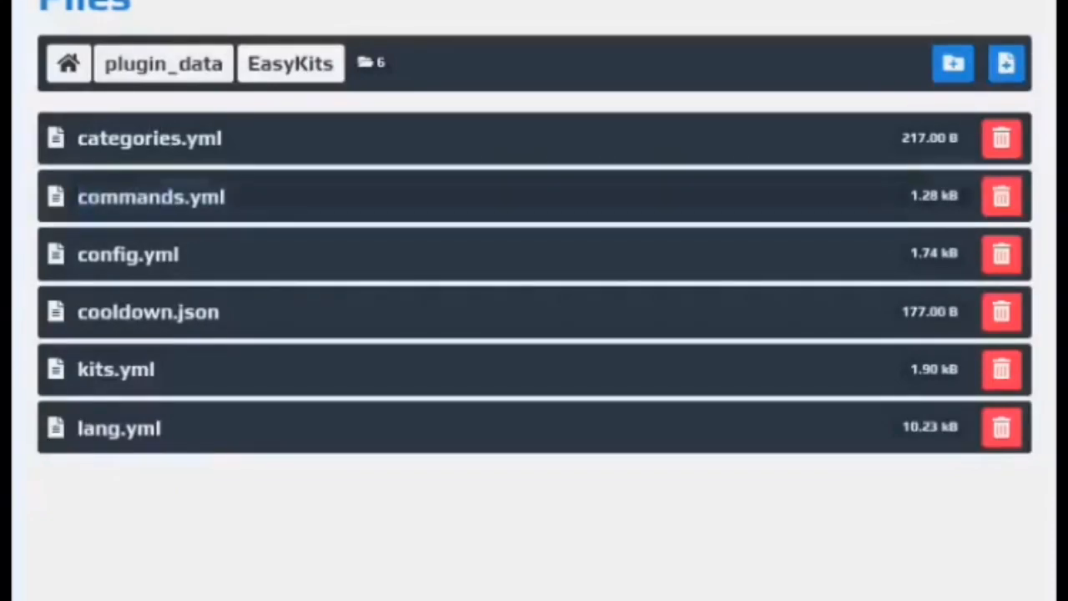
{"action": "left_click", "coordinate": [150, 197]}
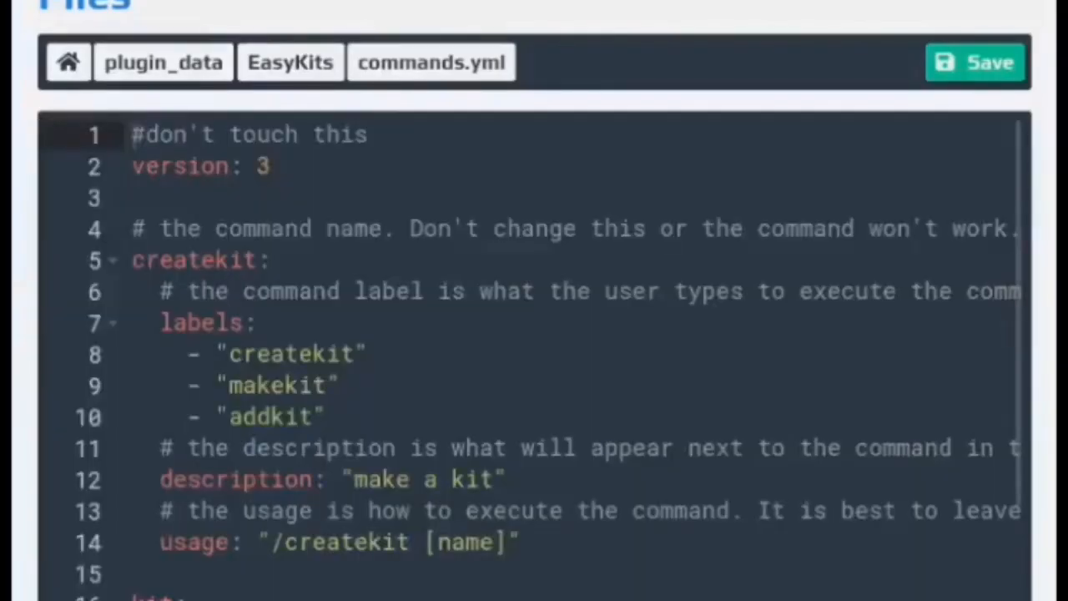
{"action": "scroll", "scroll_direction": "down", "scroll_amount": 3}
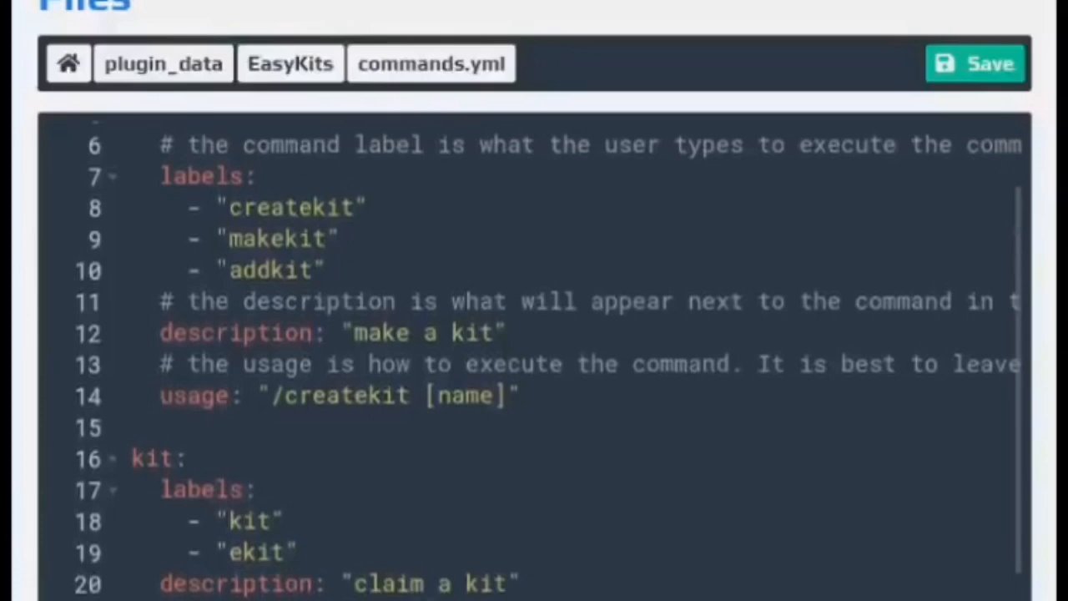
{"action": "scroll", "scroll_direction": "down", "scroll_amount": 3}
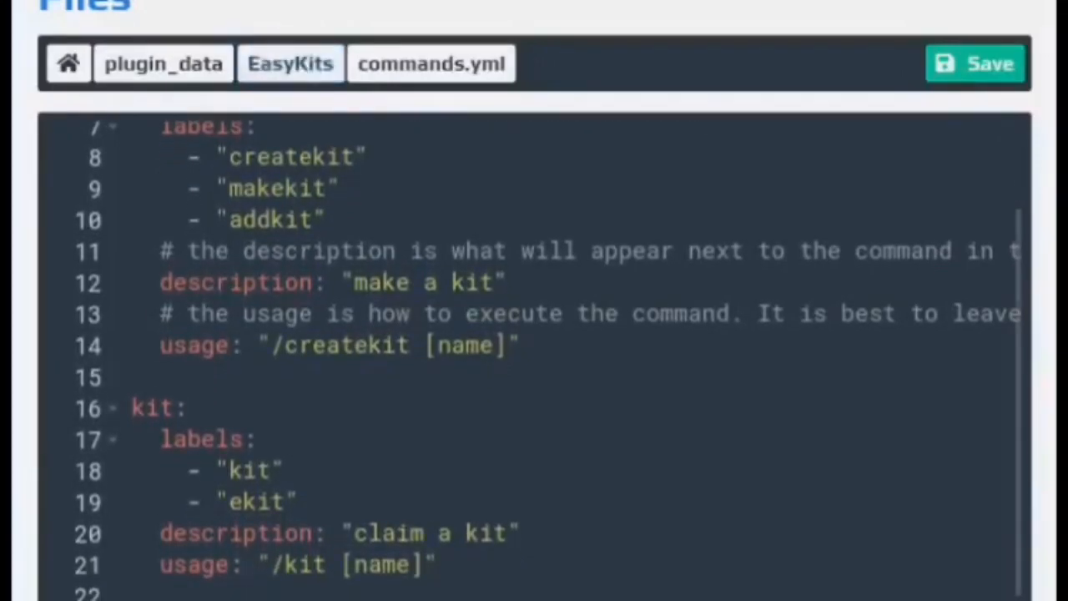
{"action": "left_click", "coordinate": [291, 63]}
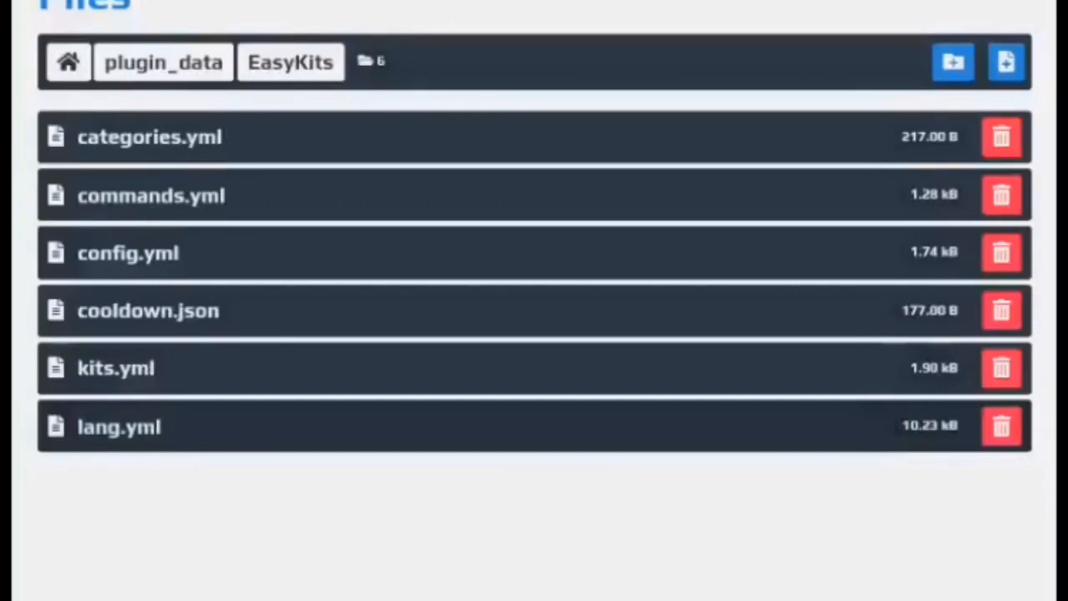
{"action": "left_click", "coordinate": [119, 427]}
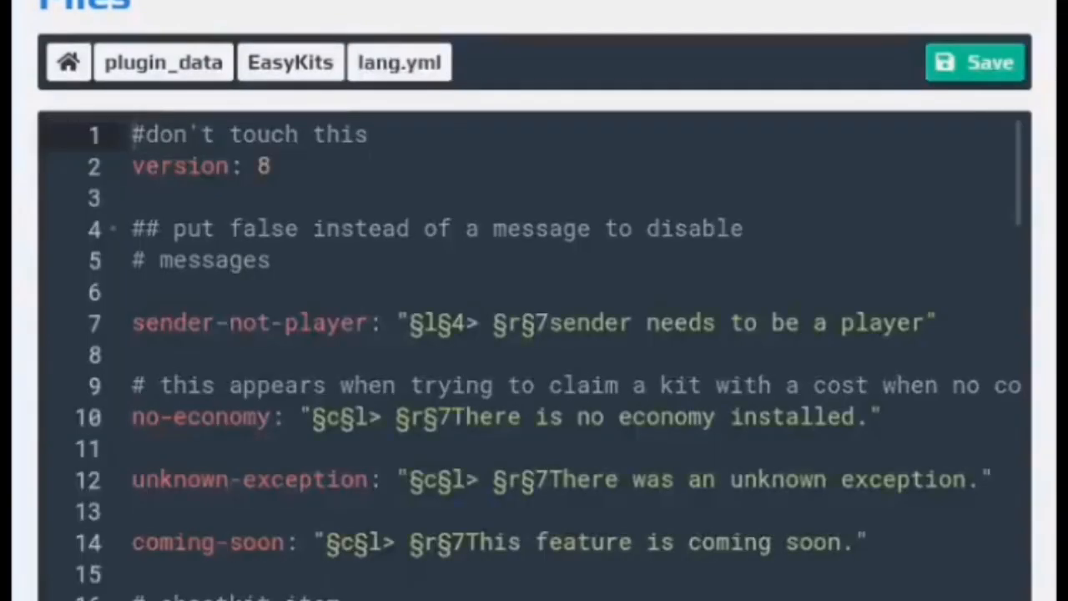
{"action": "scroll", "scroll_direction": "down", "scroll_amount": 3}
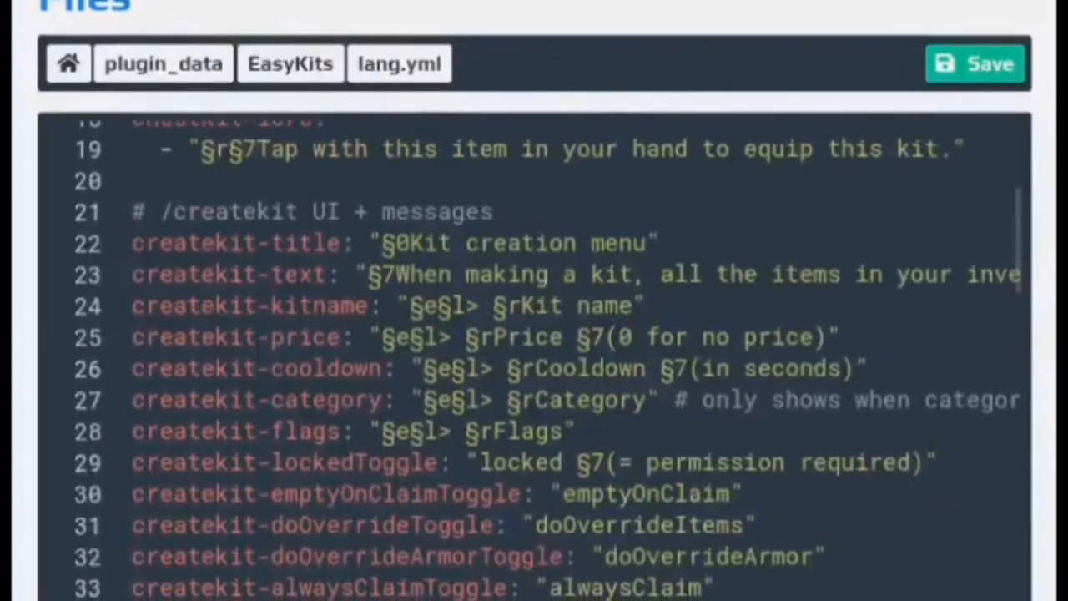
{"action": "scroll", "scroll_direction": "down", "scroll_amount": 3}
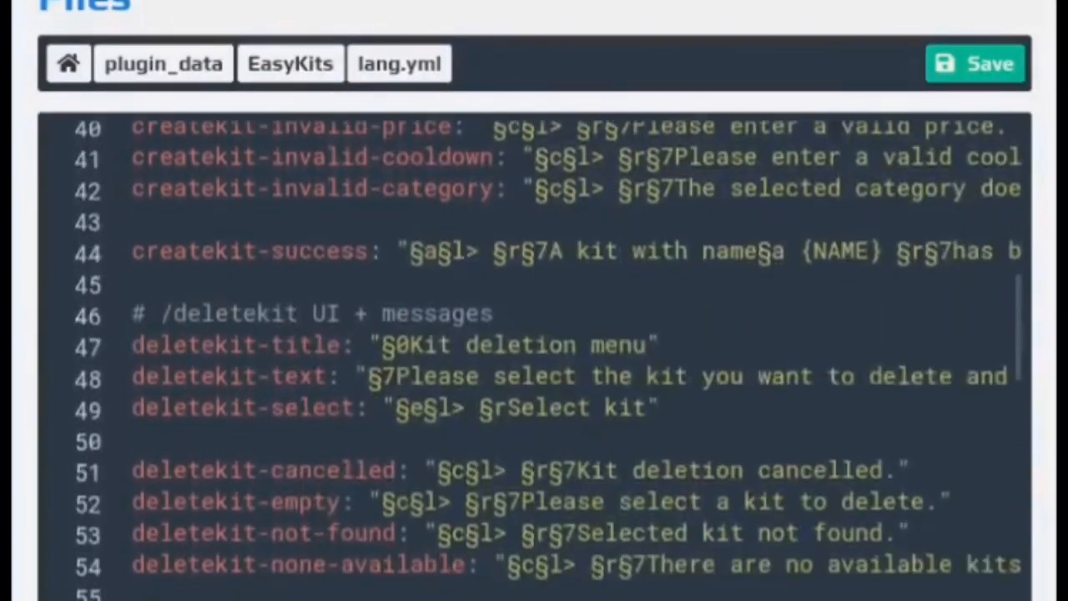
{"action": "scroll", "scroll_direction": "down", "scroll_amount": 3}
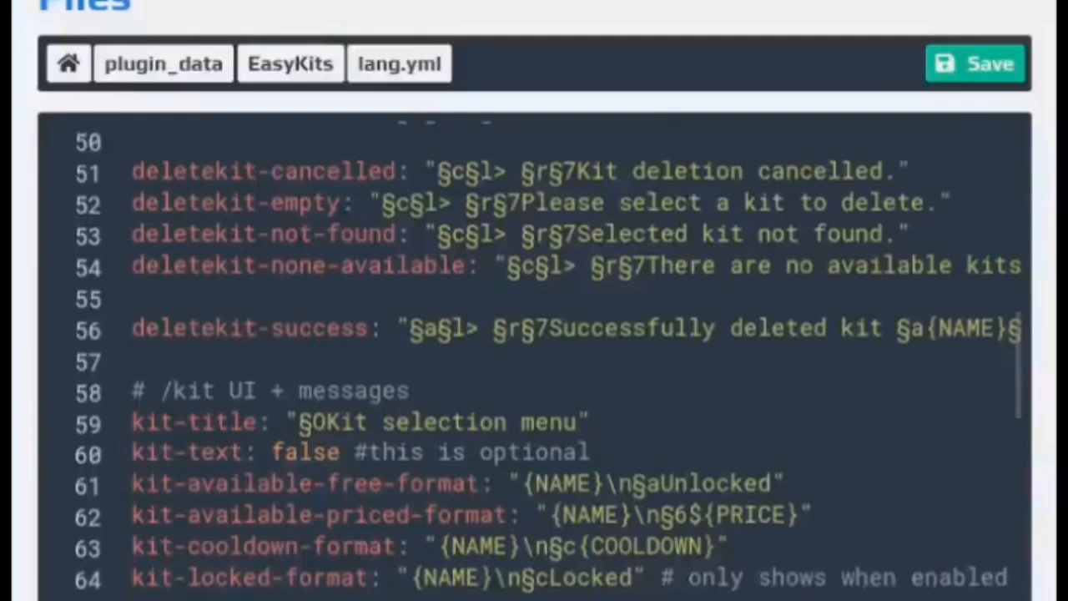
{"action": "scroll", "scroll_direction": "down", "scroll_amount": 3}
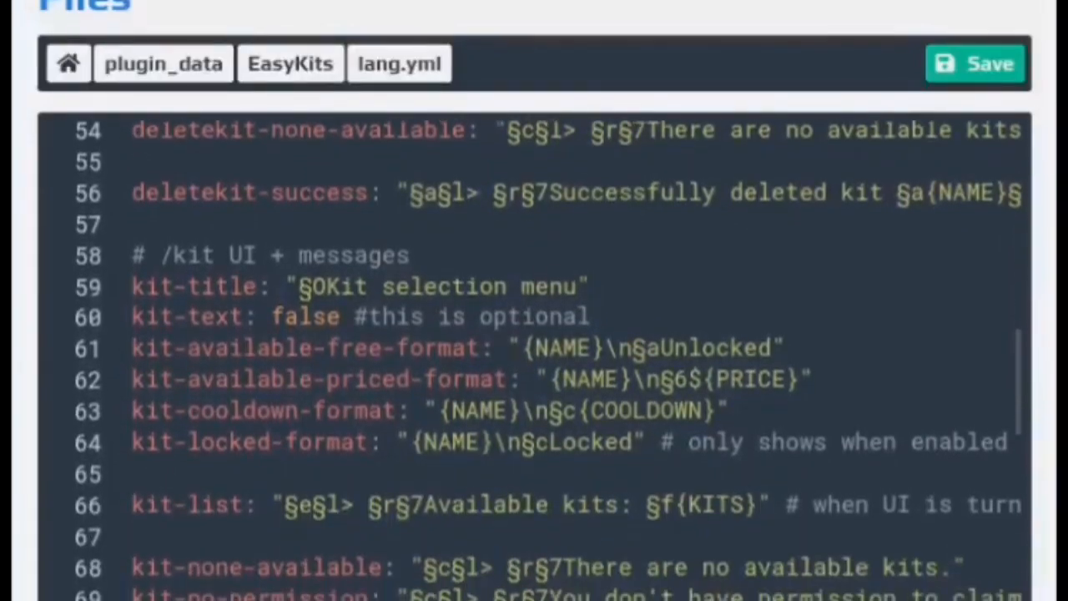
{"action": "scroll", "scroll_direction": "down", "scroll_amount": 3}
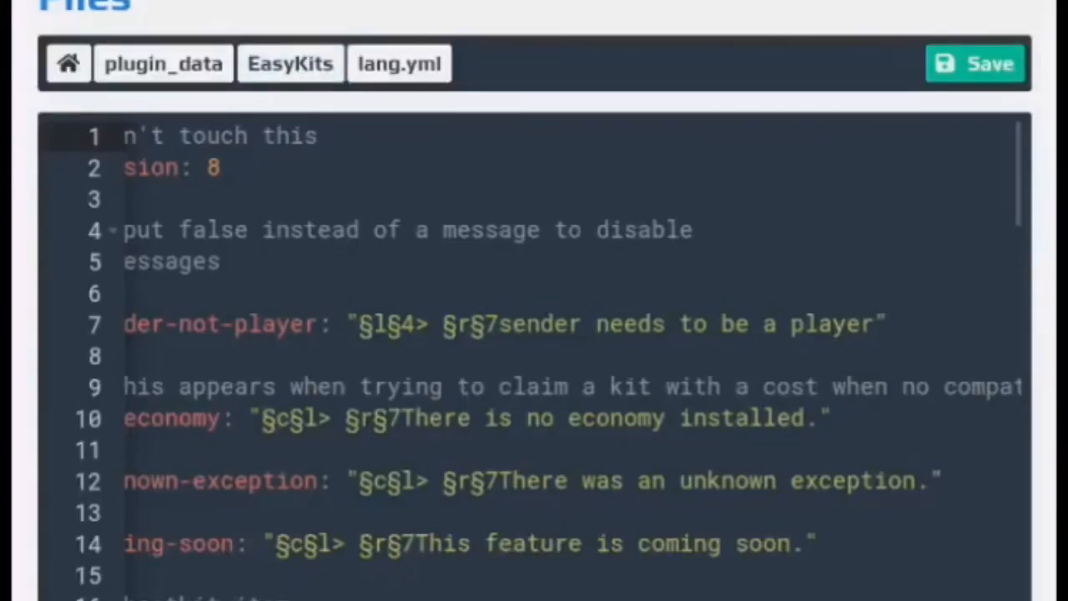
{"action": "left_click", "coordinate": [291, 64]}
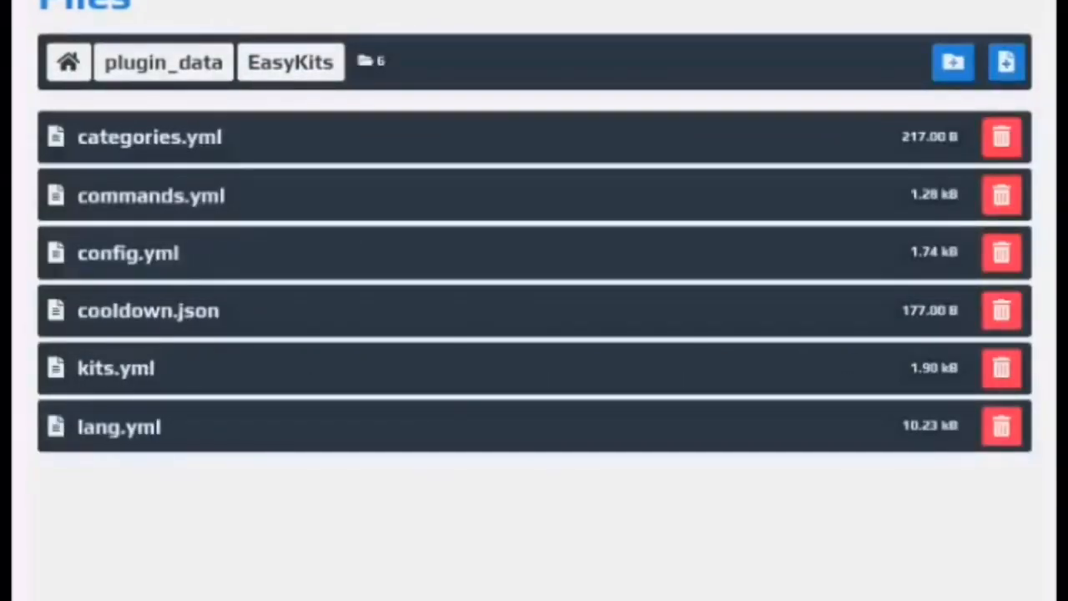